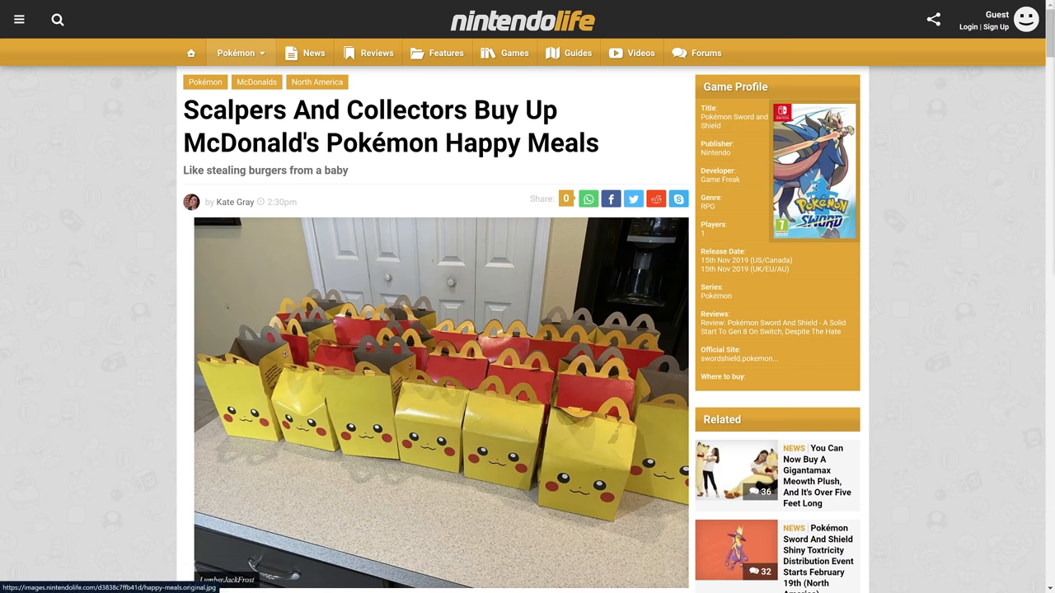
Scroll past the Happy Meal photo to the first tweet showing sold eBay listings
{"action": "scroll", "scroll_direction": "down", "scroll_amount": 3}
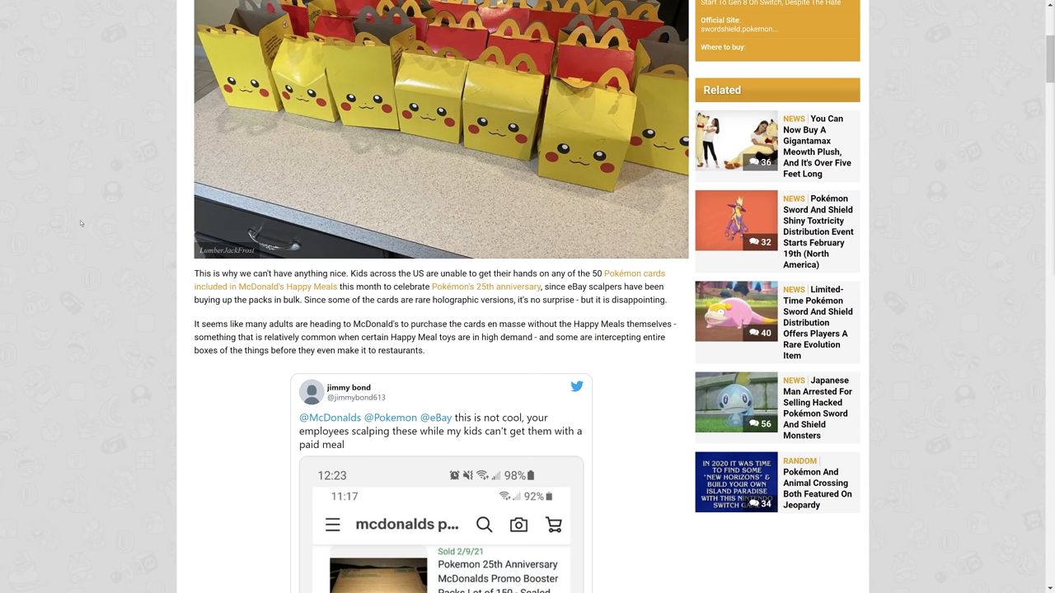
{"action": "mouse_move", "coordinate": [2, 360]}
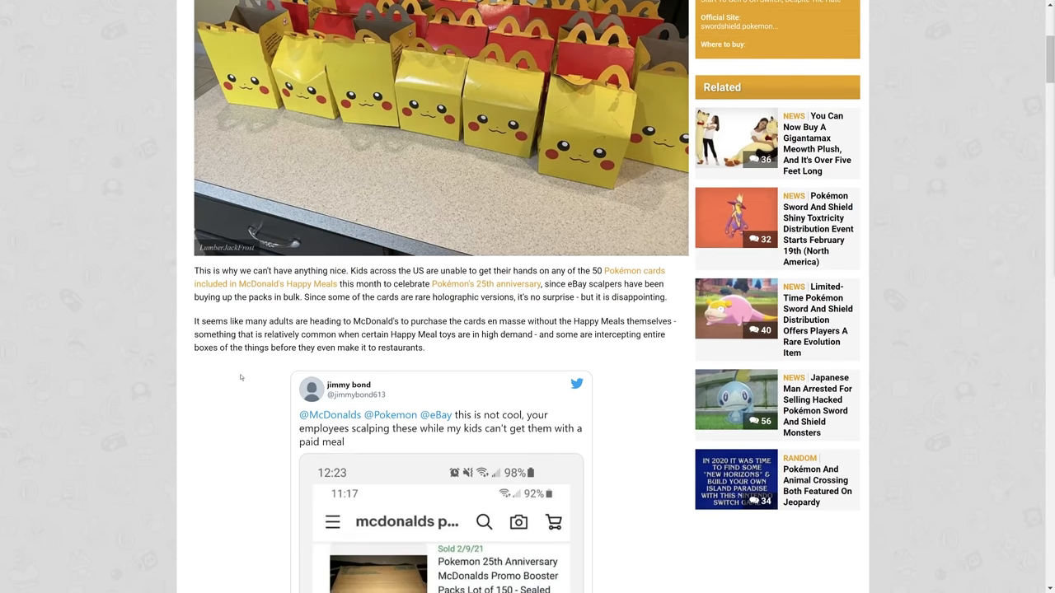
Scroll past the eBay resale paragraph to the tweet about donating Happy Meals to the homeless
{"action": "scroll", "scroll_direction": "down", "scroll_amount": 3}
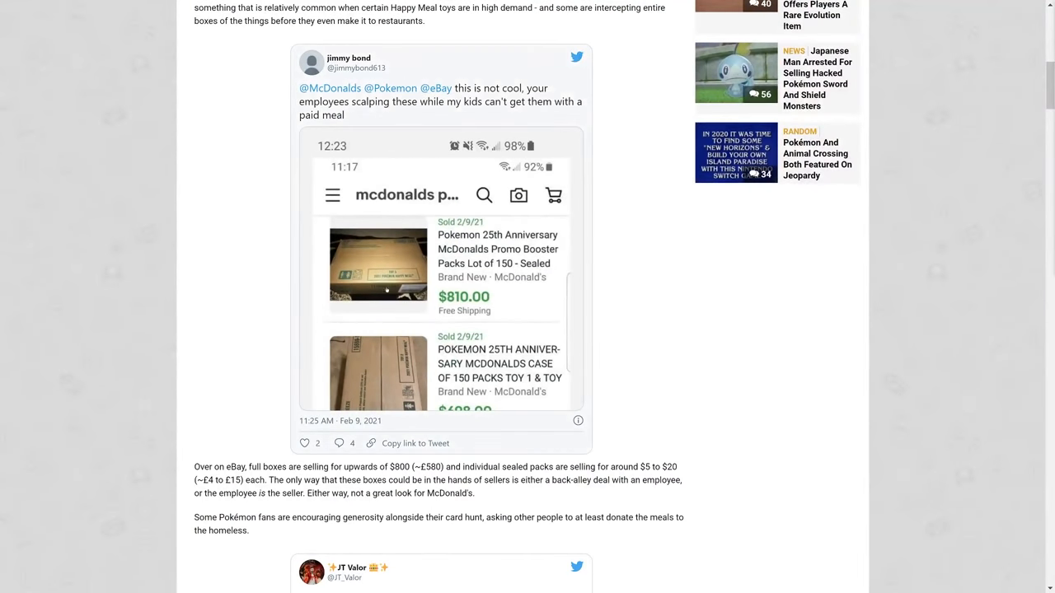
{"action": "mouse_move", "coordinate": [216, 247]}
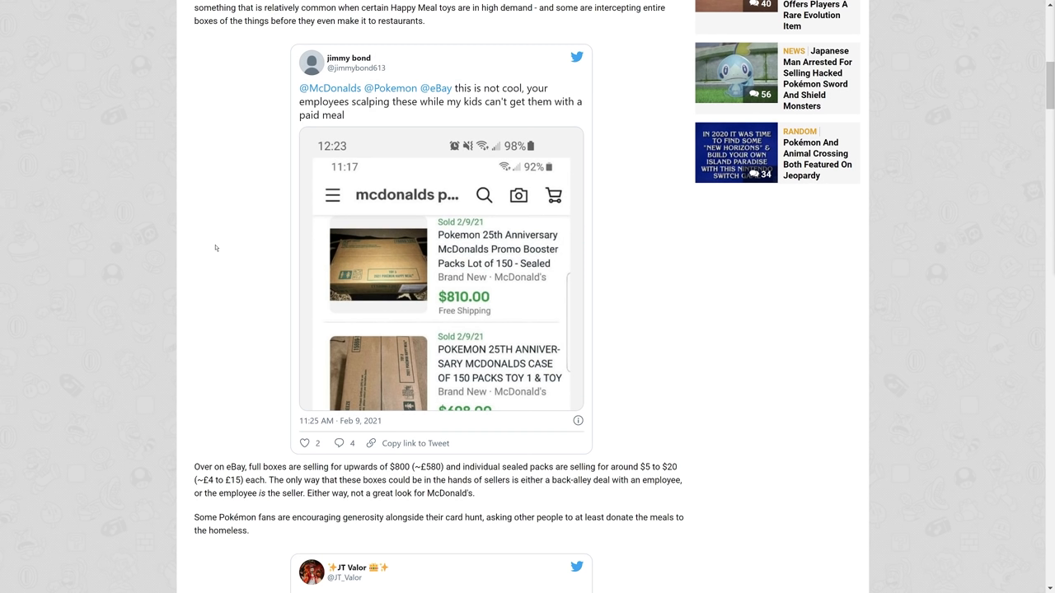
{"action": "mouse_move", "coordinate": [220, 291]}
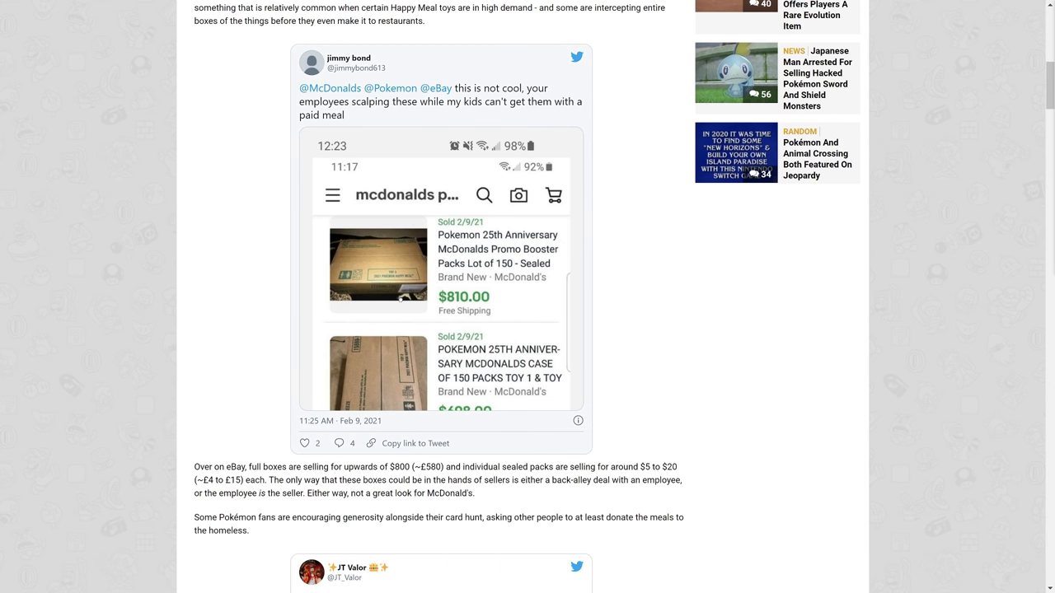
{"action": "mouse_move", "coordinate": [526, 269]}
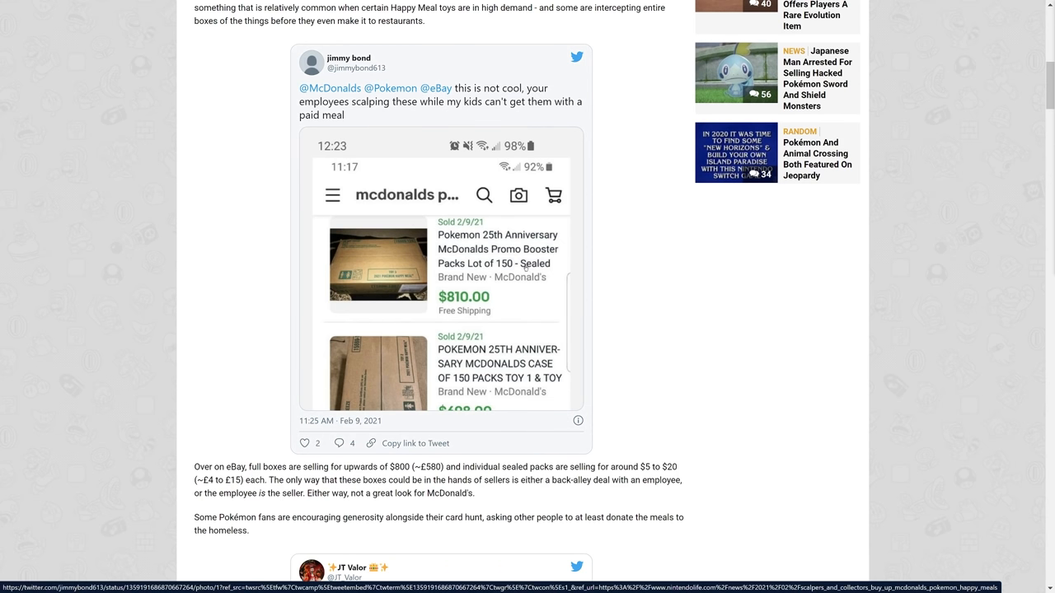
{"action": "mouse_move", "coordinate": [464, 284]}
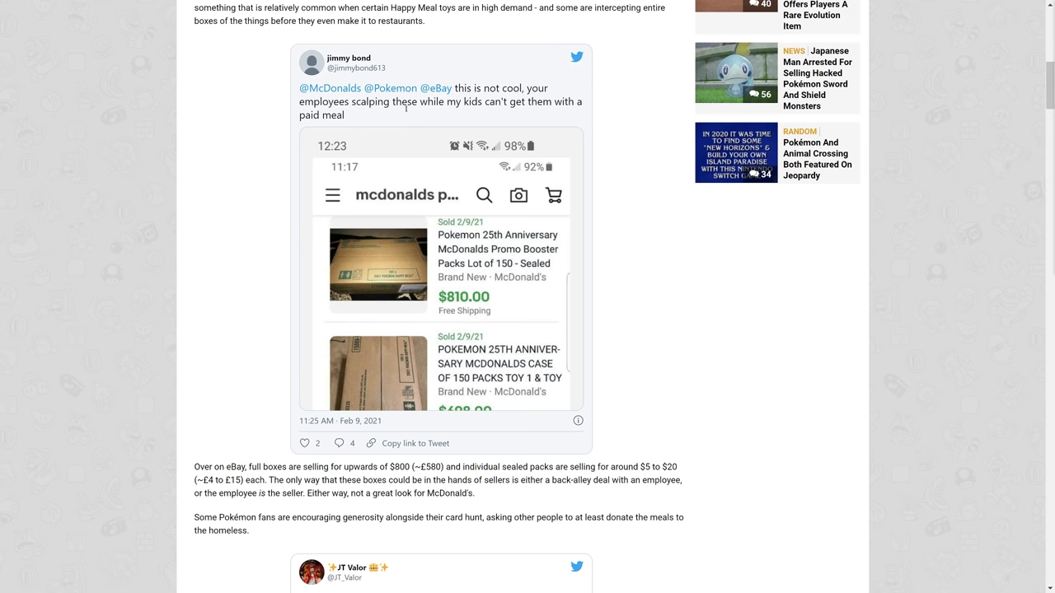
{"action": "mouse_move", "coordinate": [443, 177]}
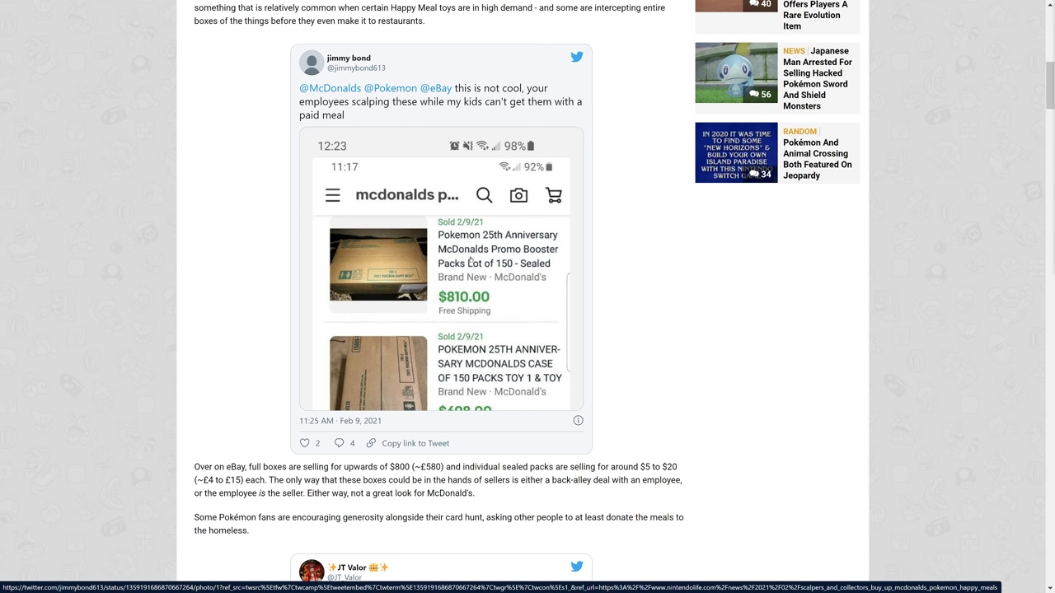
{"action": "scroll", "scroll_direction": "down", "scroll_amount": 3}
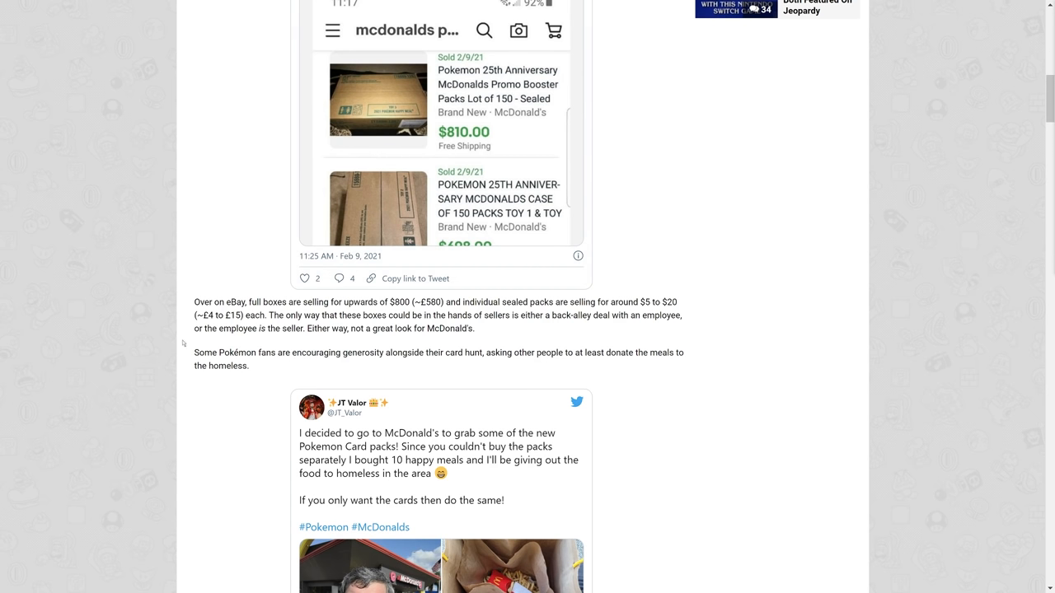
{"action": "scroll", "scroll_direction": "down", "scroll_amount": 3}
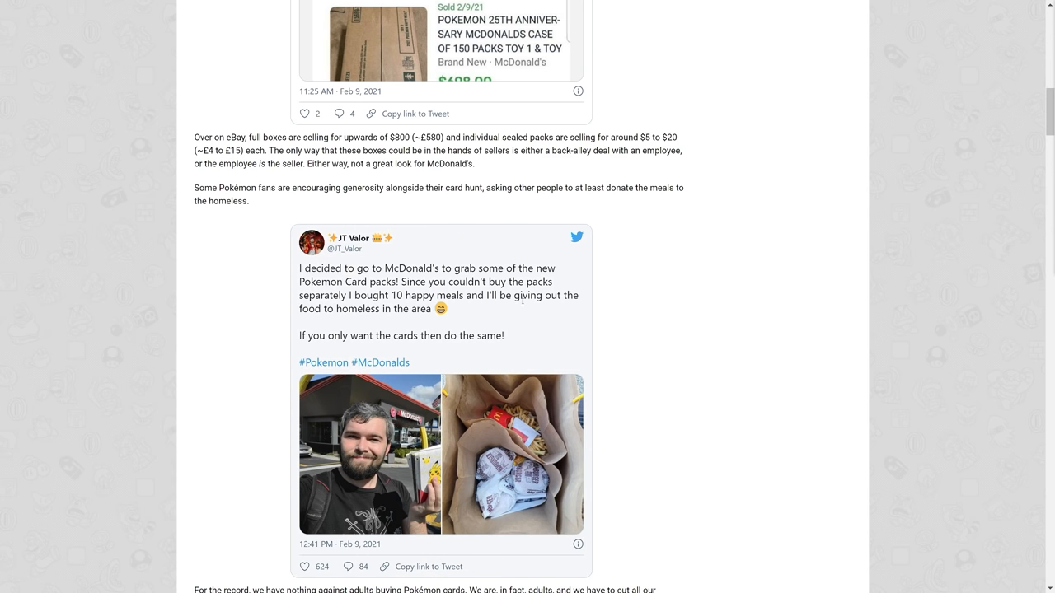
{"action": "mouse_move", "coordinate": [198, 311]}
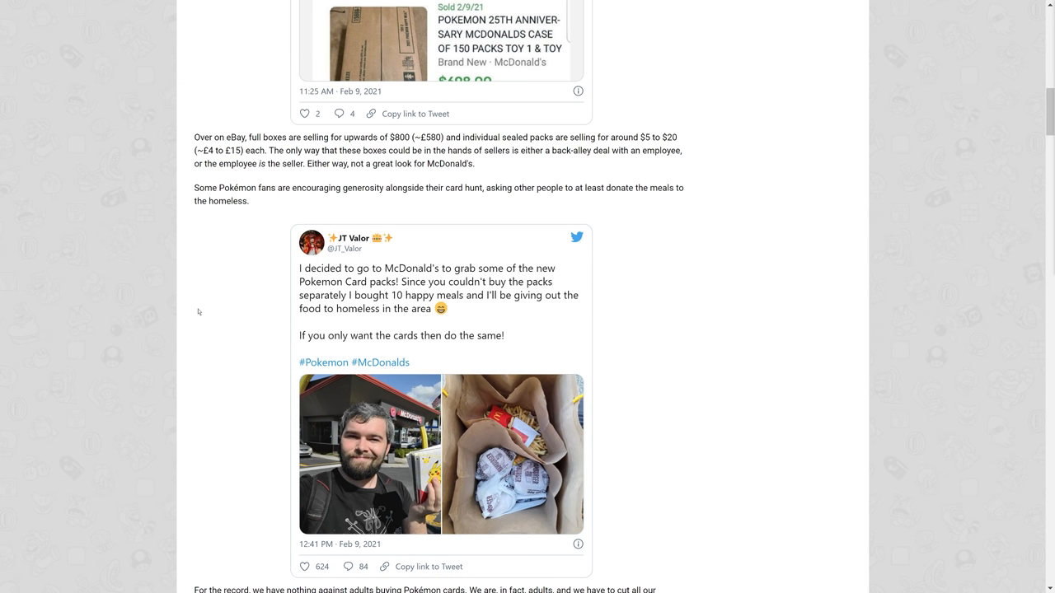
{"action": "mouse_move", "coordinate": [200, 303]}
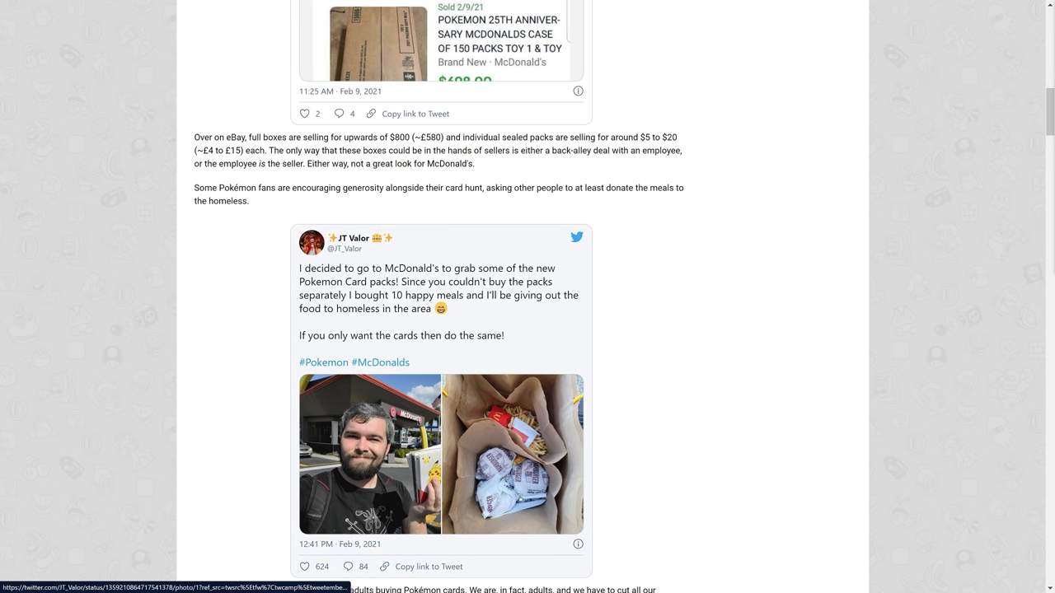
Scroll to the article's closing source line and related games, then return to the headline
{"action": "scroll", "scroll_direction": "down", "scroll_amount": 3}
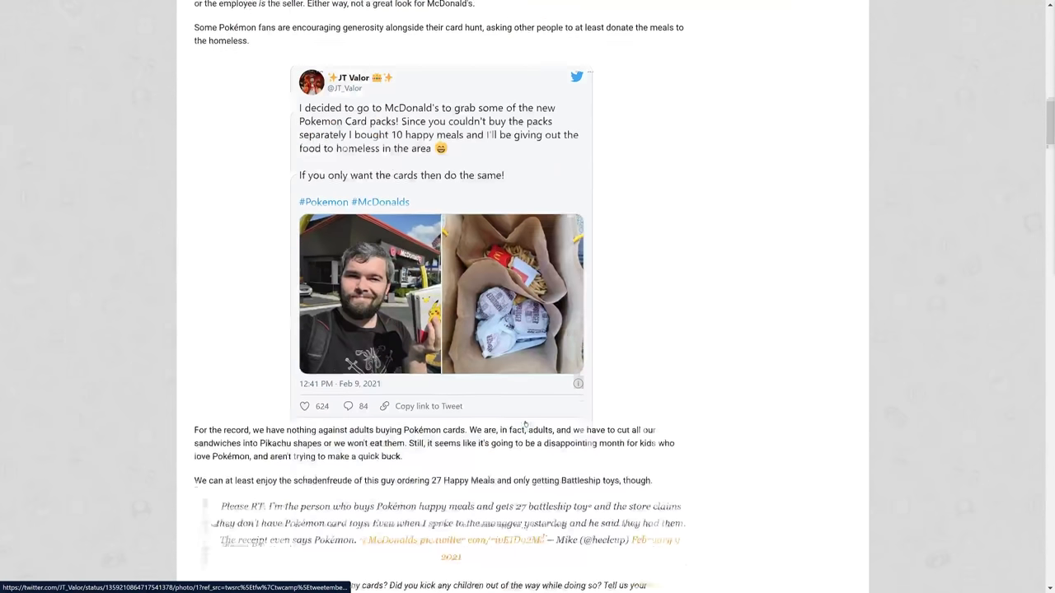
{"action": "scroll", "scroll_direction": "down", "scroll_amount": 3}
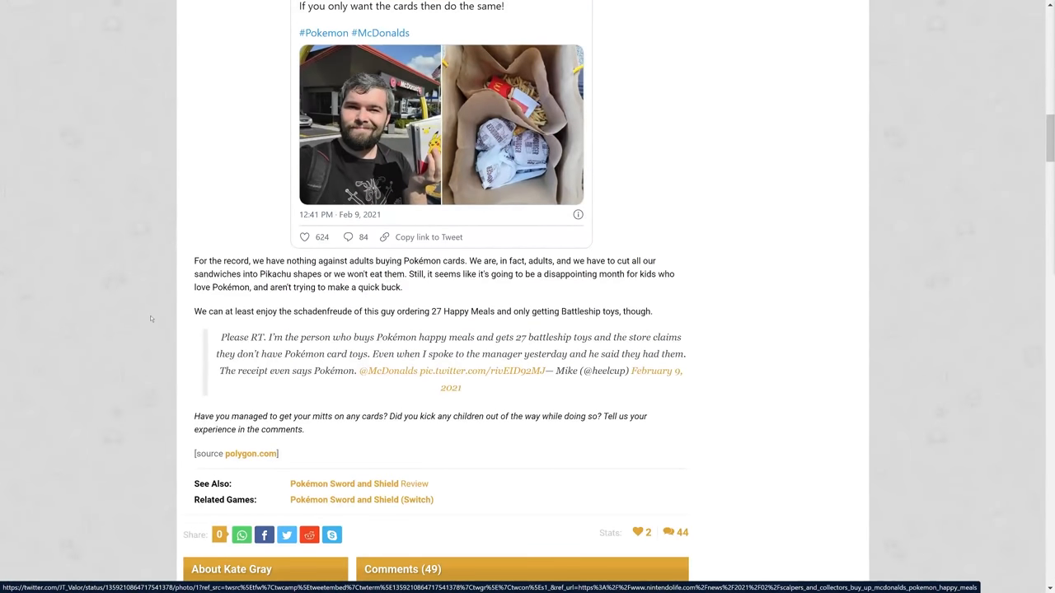
{"action": "mouse_move", "coordinate": [491, 305]}
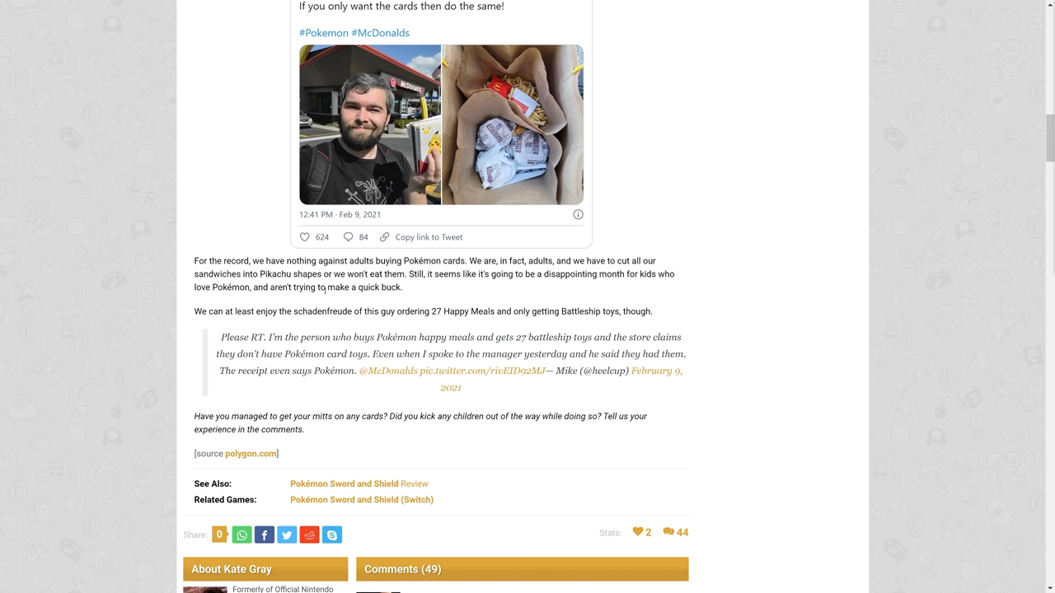
{"action": "mouse_move", "coordinate": [552, 409]}
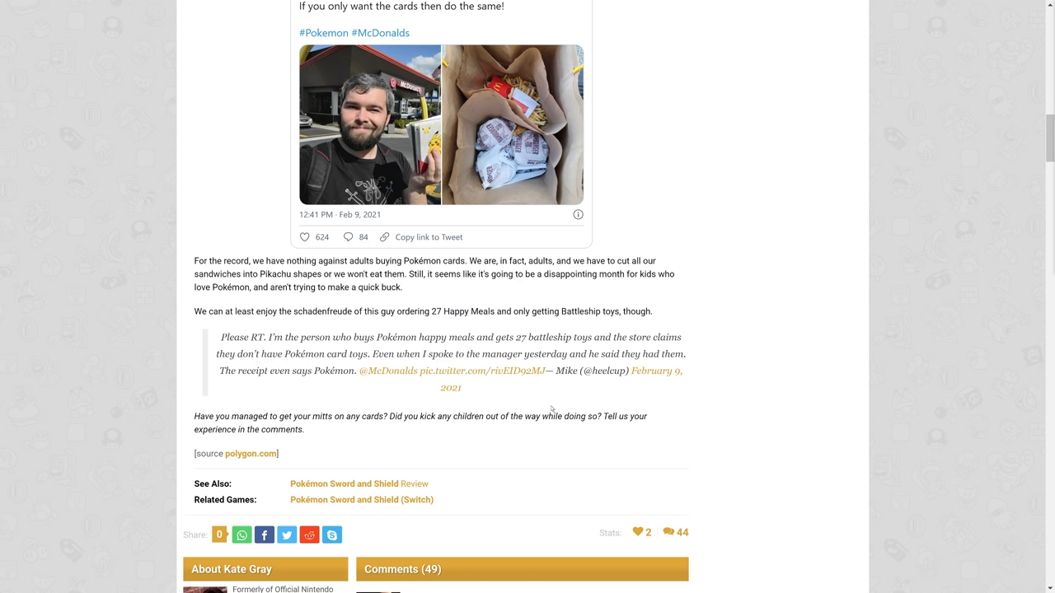
{"action": "mouse_move", "coordinate": [762, 422]}
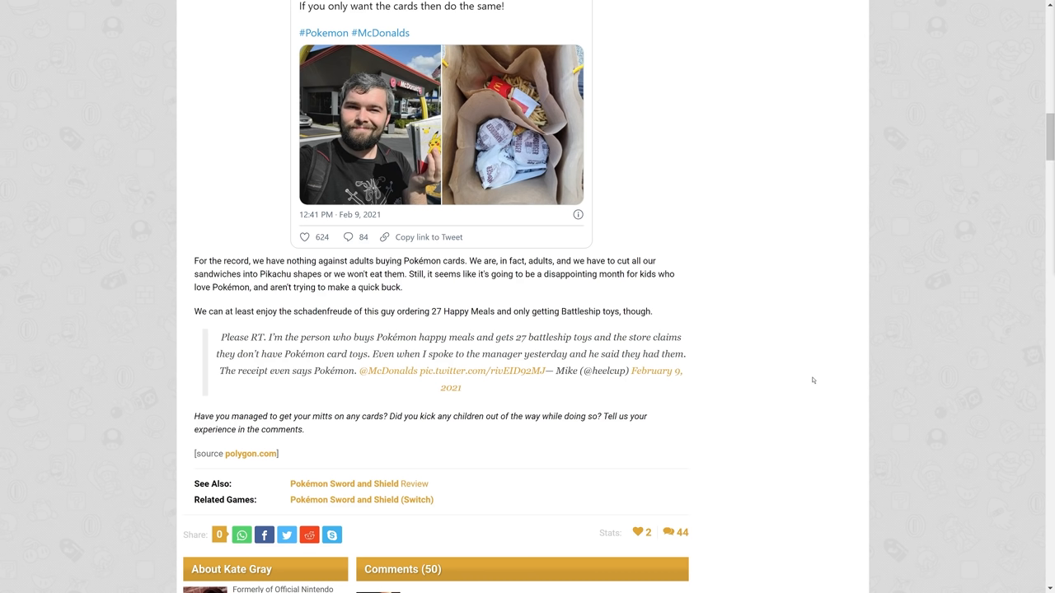
{"action": "mouse_move", "coordinate": [401, 330]}
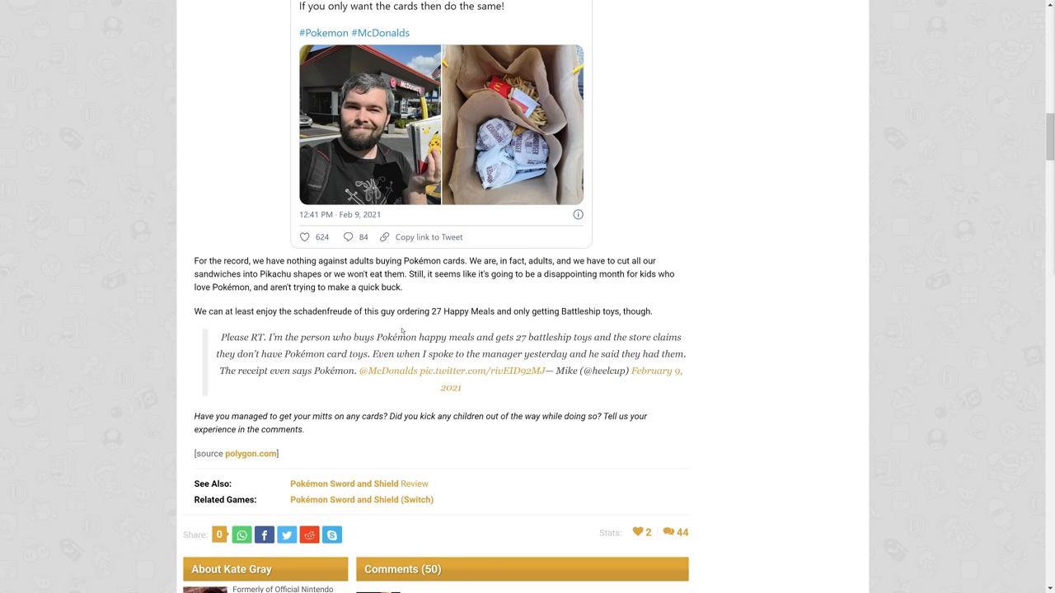
{"action": "mouse_move", "coordinate": [439, 308]}
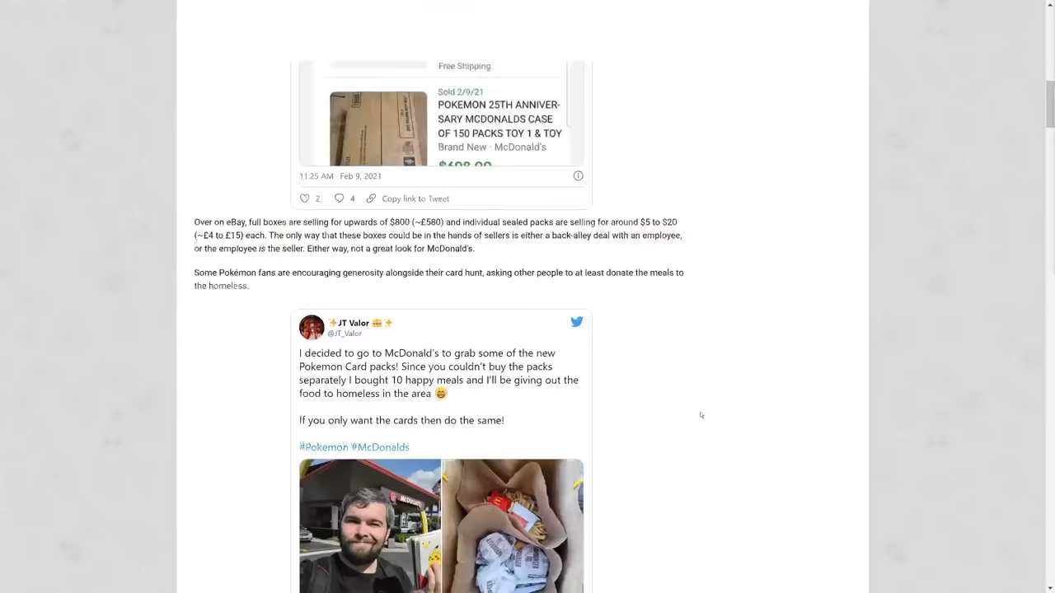
{"action": "scroll", "scroll_direction": "up", "scroll_amount": 3}
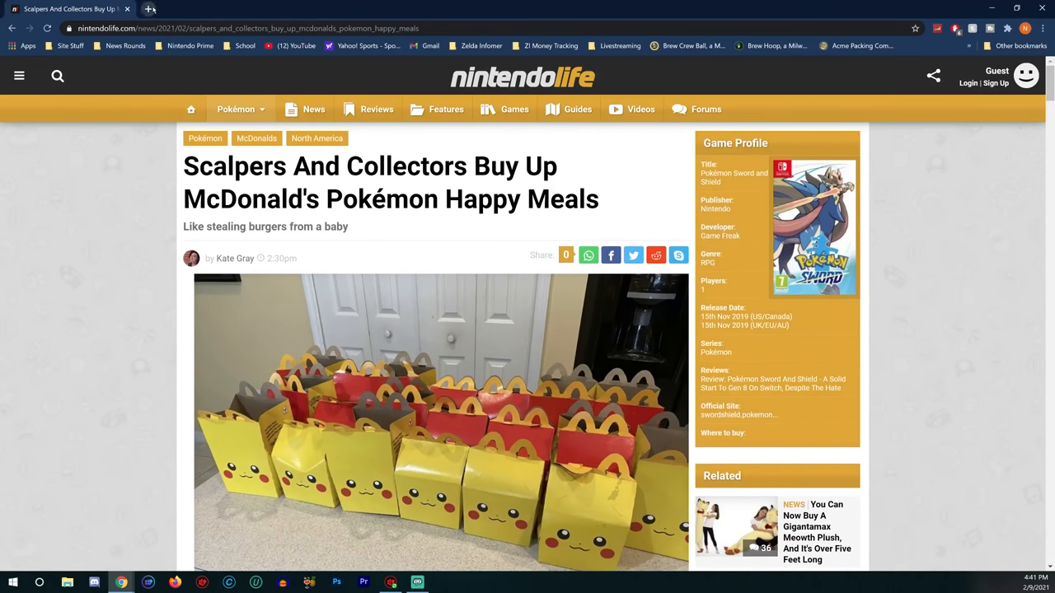
Search eBay for 'pokemon 25th anniversary cards packs', bringing up 788 results
{"action": "type", "text": "ebay"}
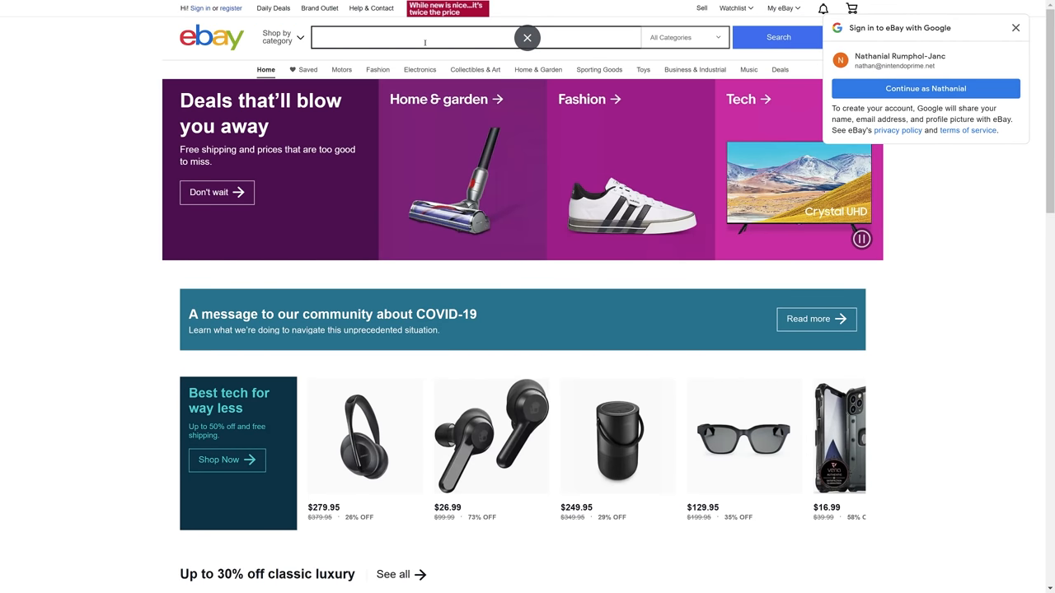
{"action": "type", "text": "pokemon 25th anniversary cards pa"}
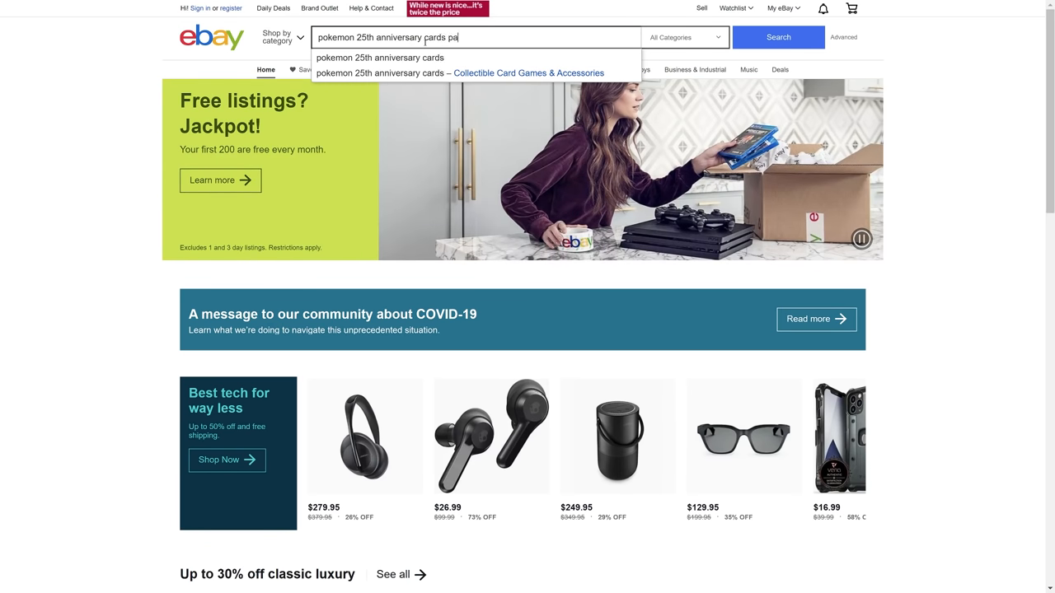
{"action": "left_click", "coordinate": [778, 38]}
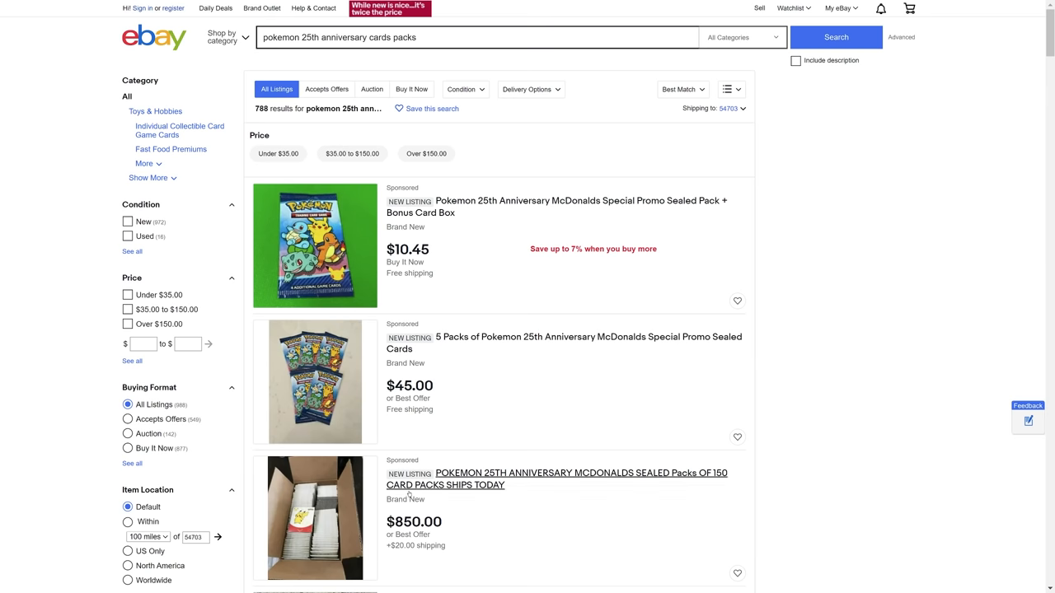
Scroll the results to the $39.99, $300 50-pack lot and $899 sealed case listings
{"action": "scroll", "scroll_direction": "down", "scroll_amount": 3}
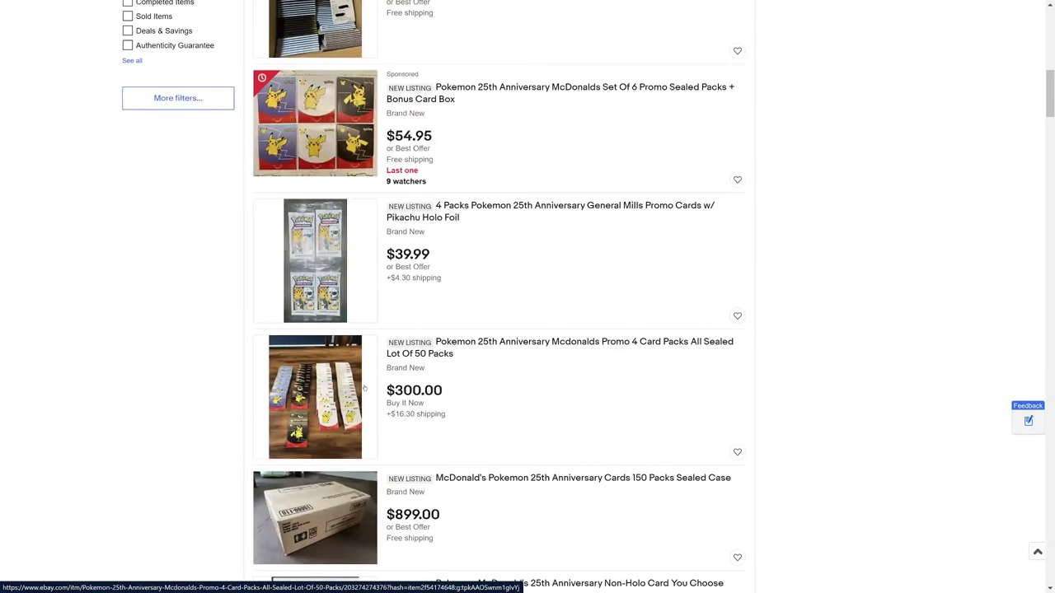
{"action": "scroll", "scroll_direction": "down", "scroll_amount": 3}
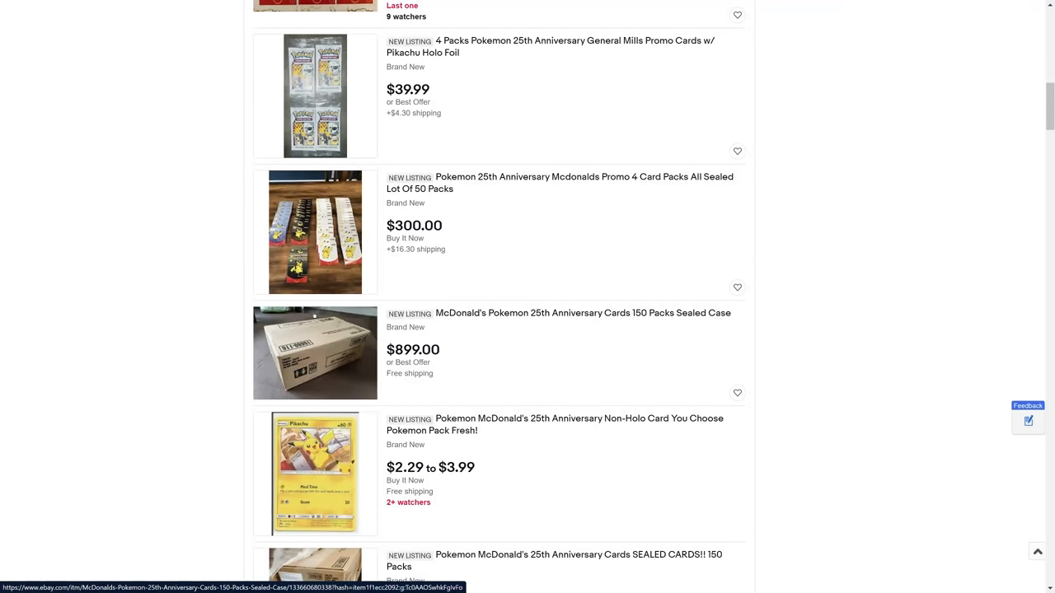
{"action": "mouse_move", "coordinate": [21, 276]}
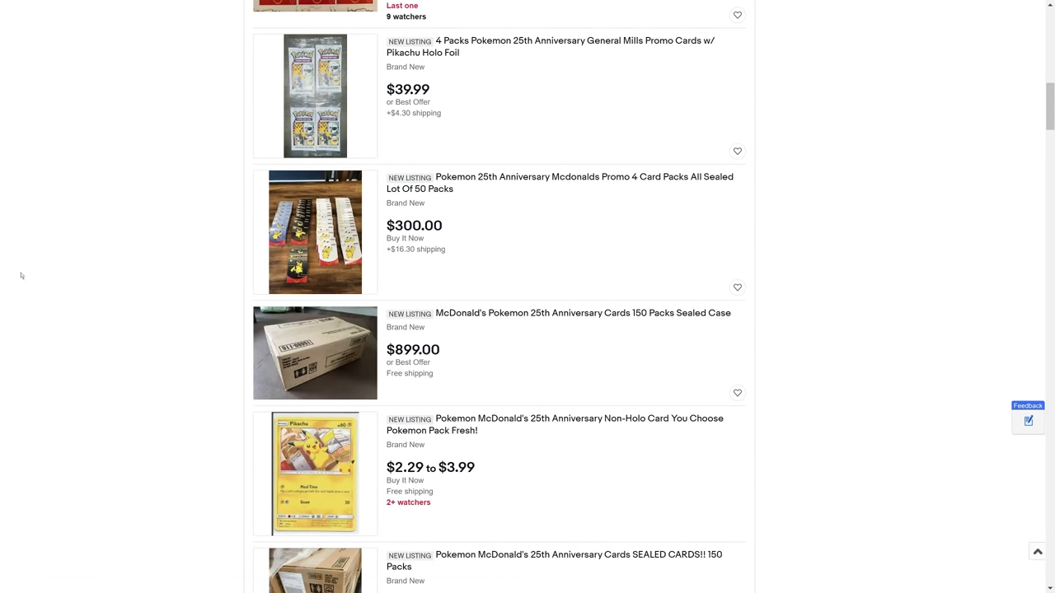
{"action": "mouse_move", "coordinate": [203, 470]}
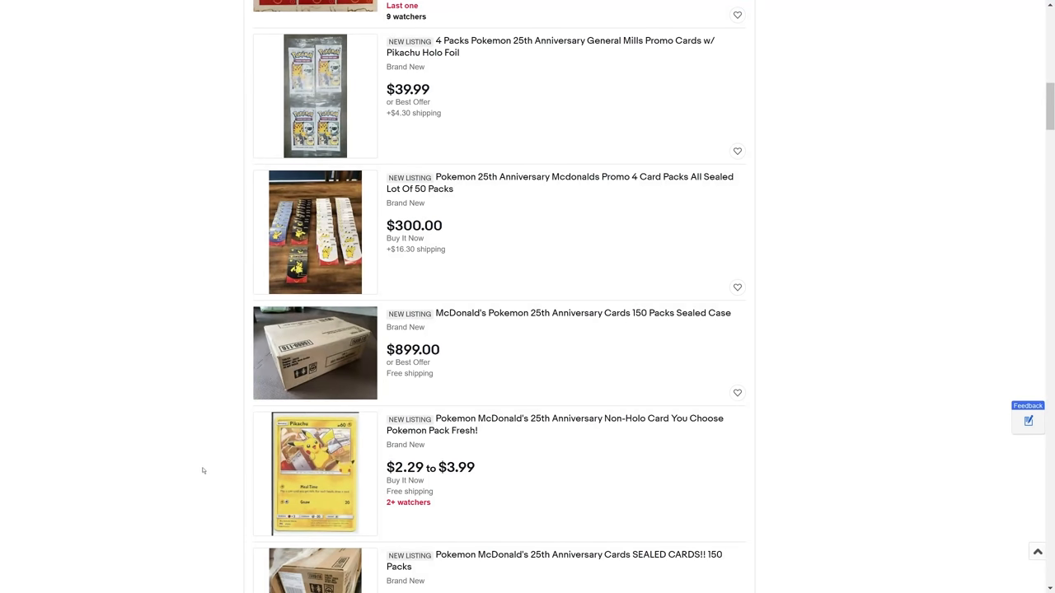
Scroll through more listings, then back up to the sponsored $10.45 McDonald's promo pack
{"action": "scroll", "scroll_direction": "down", "scroll_amount": 3}
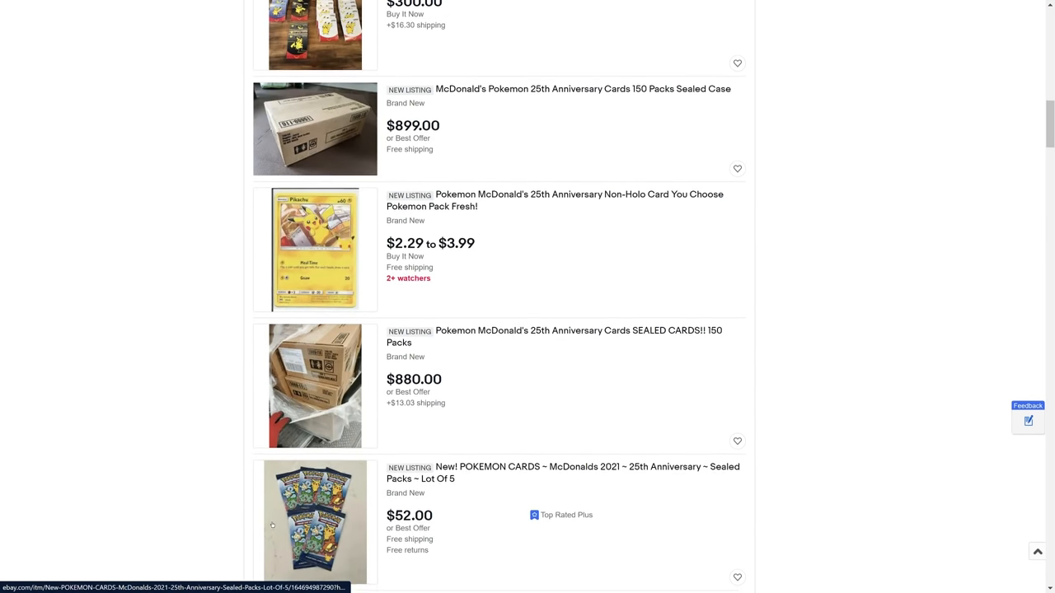
{"action": "scroll", "scroll_direction": "down", "scroll_amount": 3}
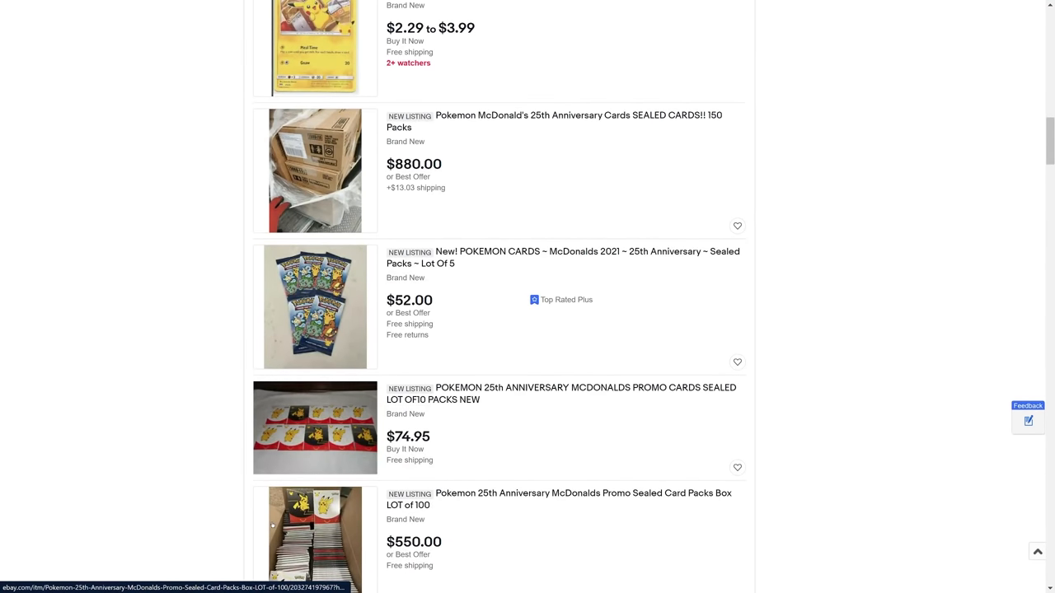
{"action": "scroll", "scroll_direction": "down", "scroll_amount": 3}
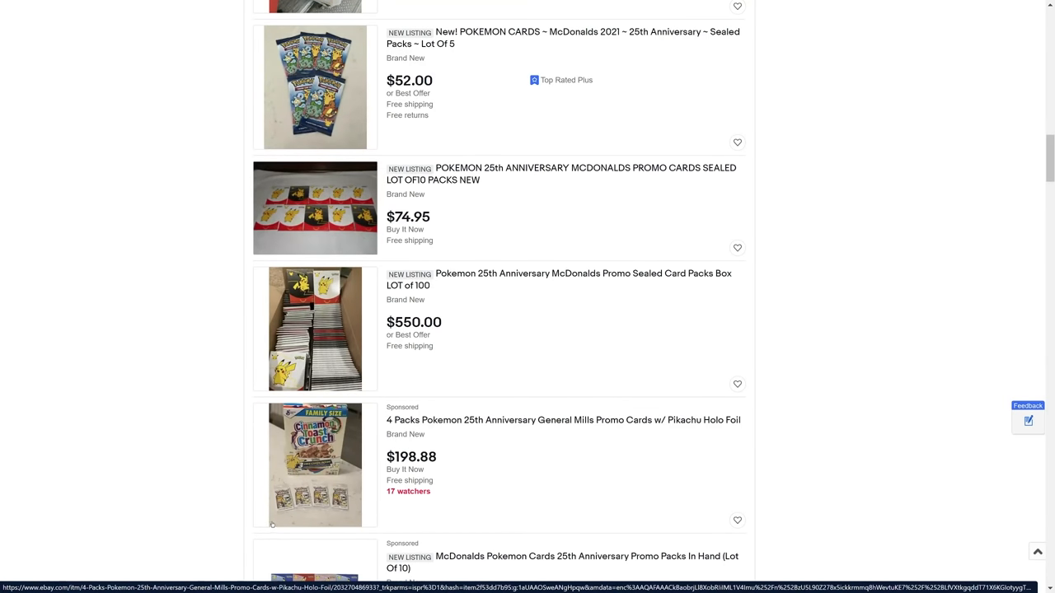
{"action": "mouse_move", "coordinate": [269, 517]}
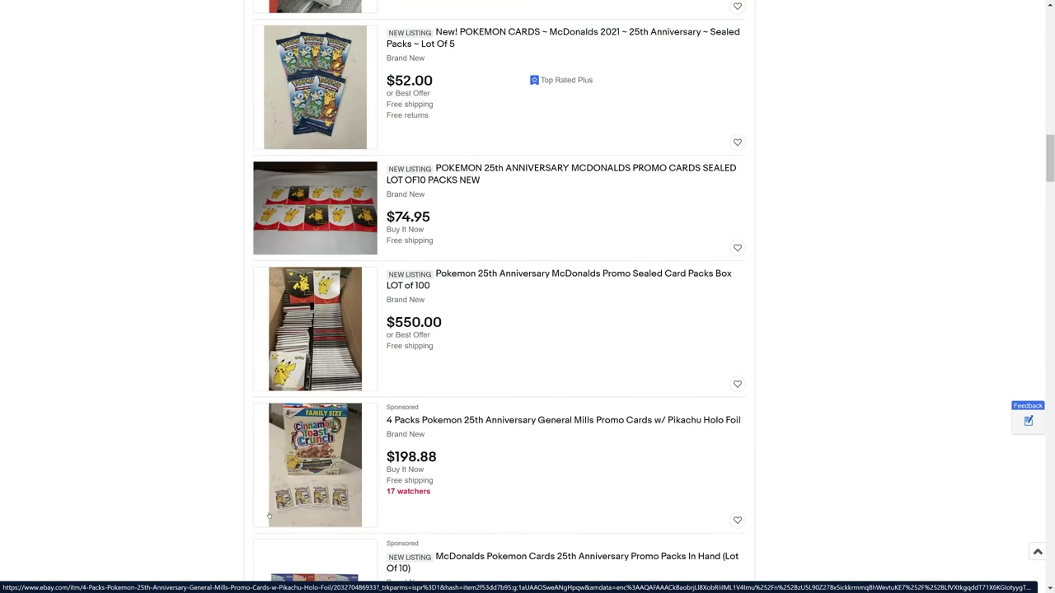
{"action": "scroll", "scroll_direction": "down", "scroll_amount": 3}
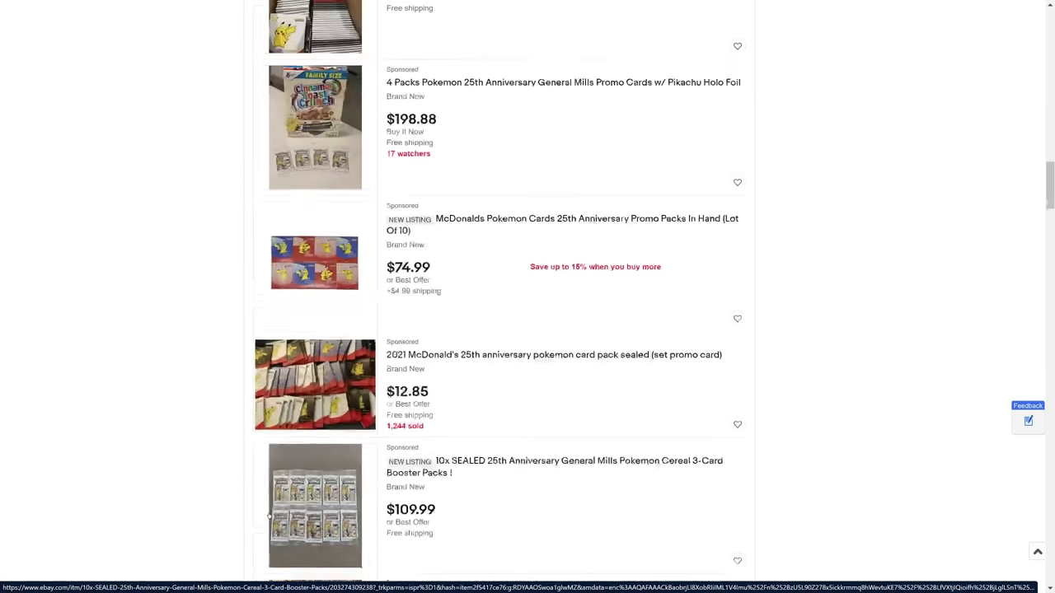
{"action": "scroll", "scroll_direction": "down", "scroll_amount": 3}
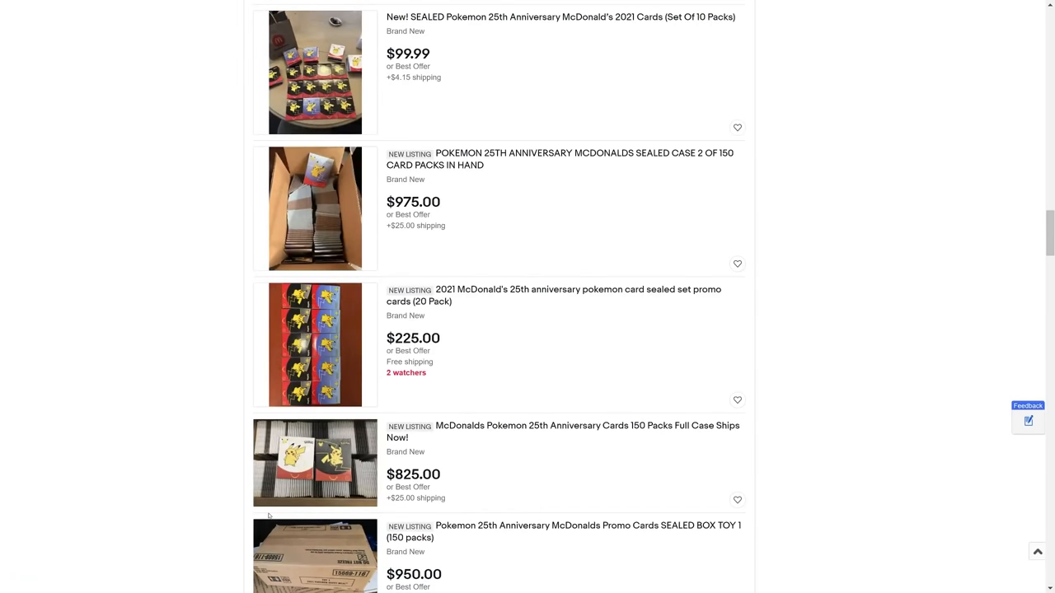
{"action": "scroll", "scroll_direction": "down", "scroll_amount": 3}
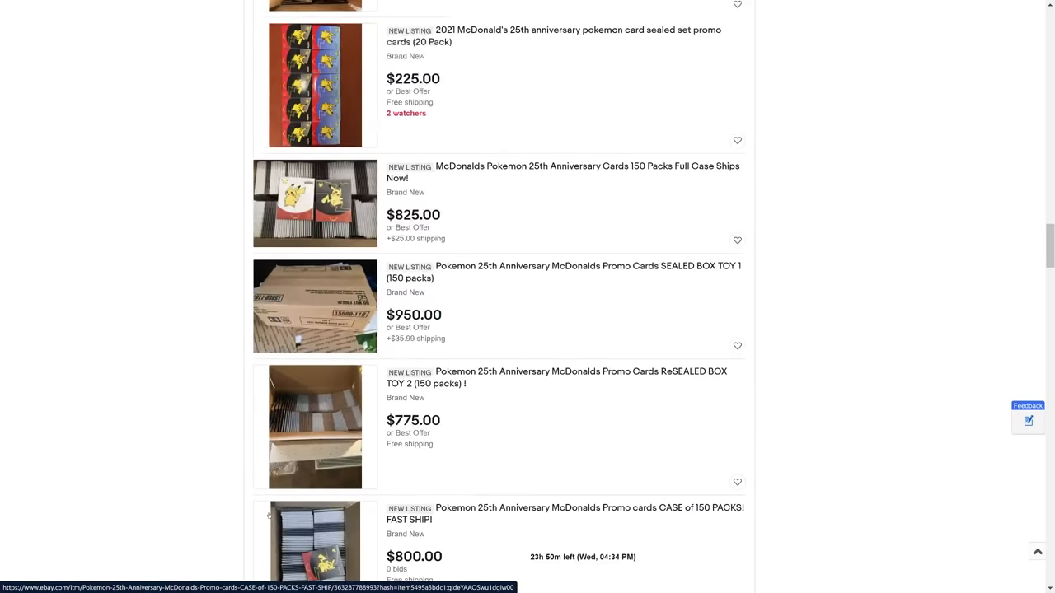
{"action": "scroll", "scroll_direction": "down", "scroll_amount": 3}
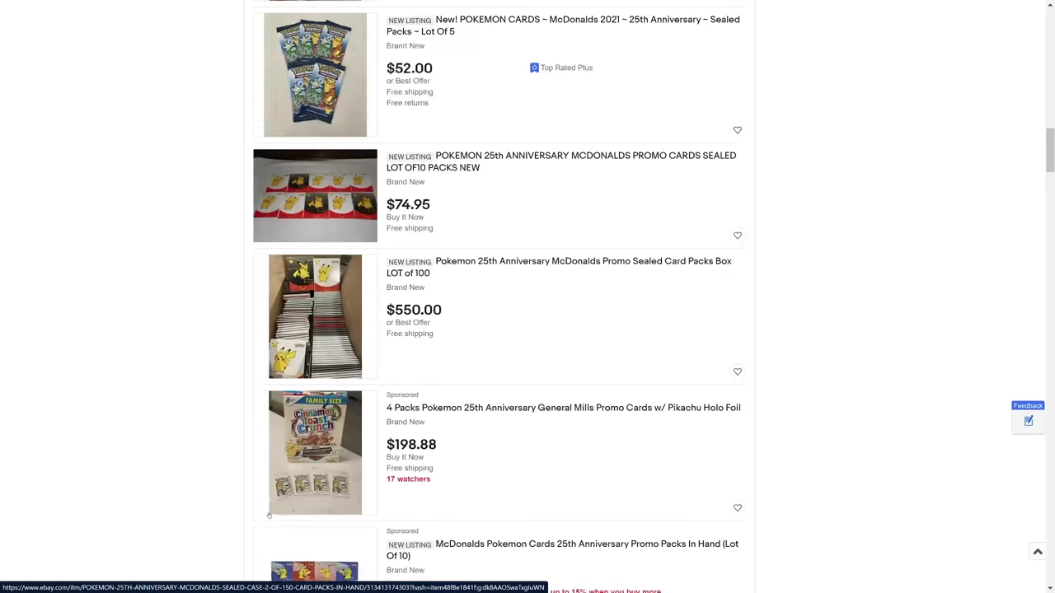
{"action": "scroll", "scroll_direction": "down", "scroll_amount": 3}
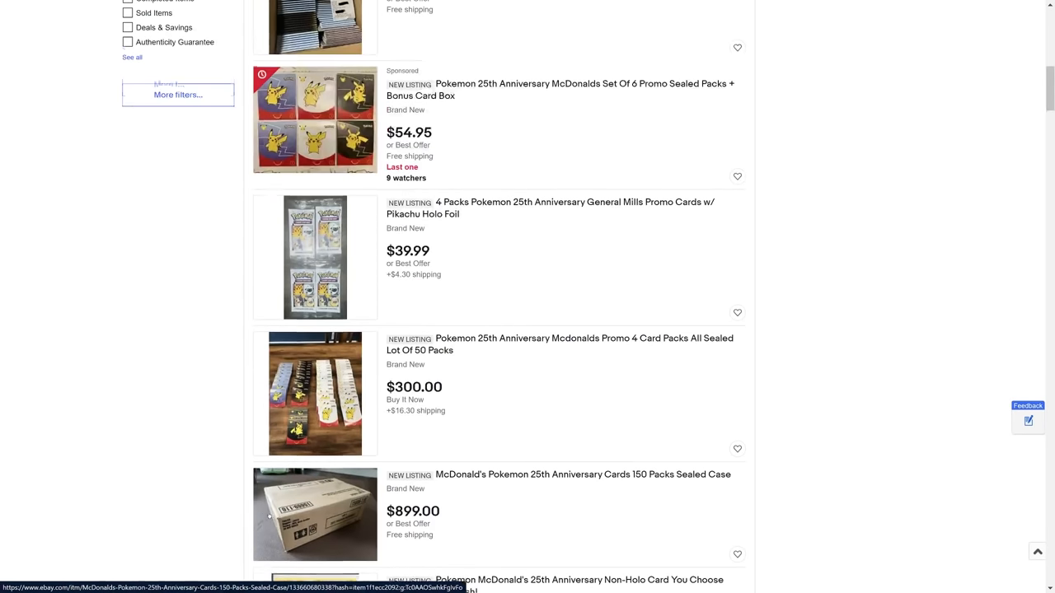
{"action": "scroll", "scroll_direction": "up", "scroll_amount": 3}
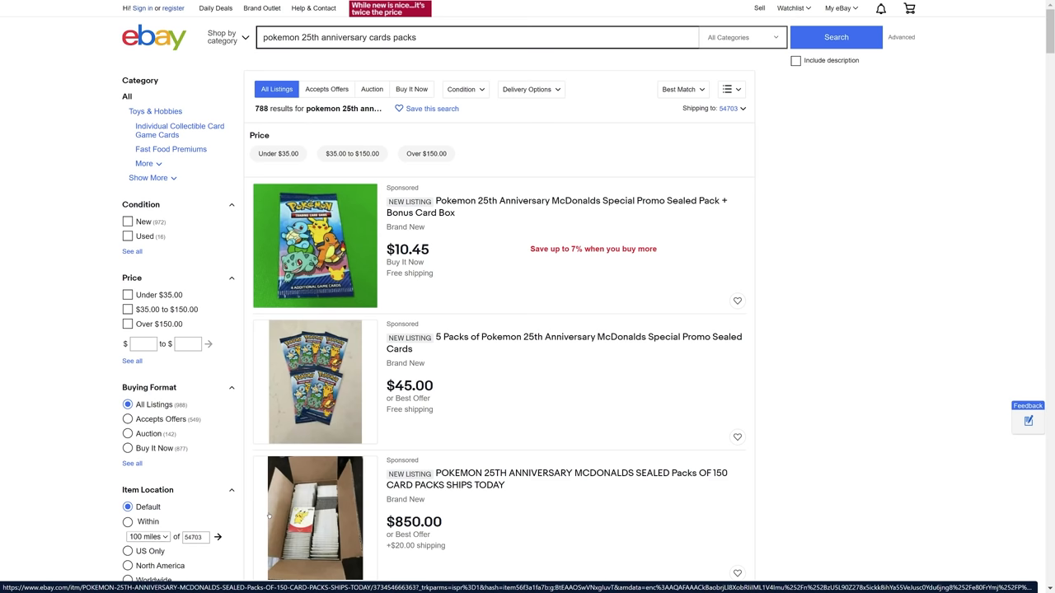
{"action": "mouse_move", "coordinate": [251, 399]}
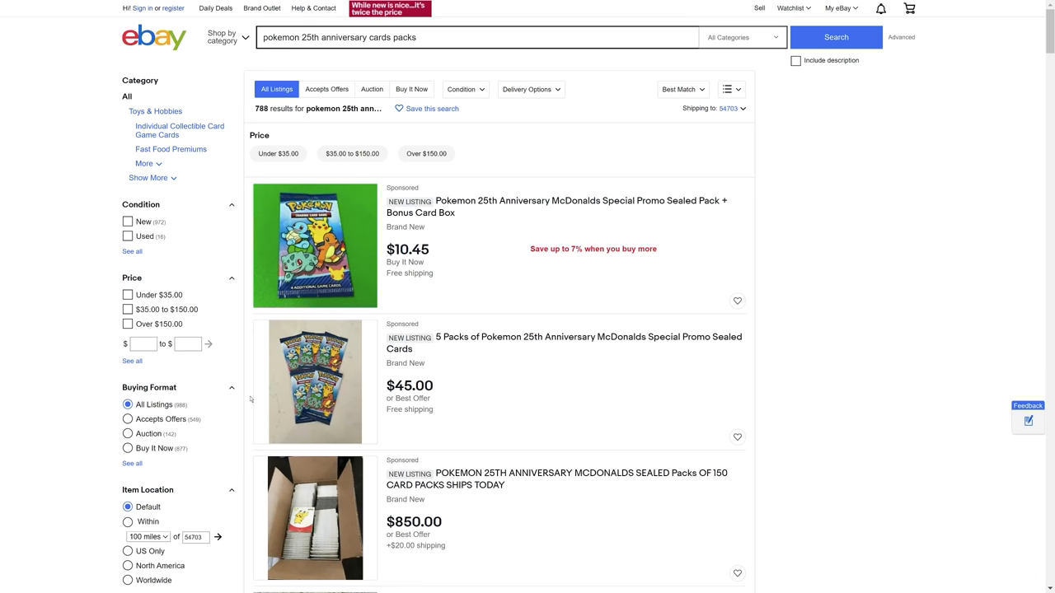
Scroll from the top to the $899 sealed case and $2.29 non-holo Pikachu card
{"action": "scroll", "scroll_direction": "down", "scroll_amount": 3}
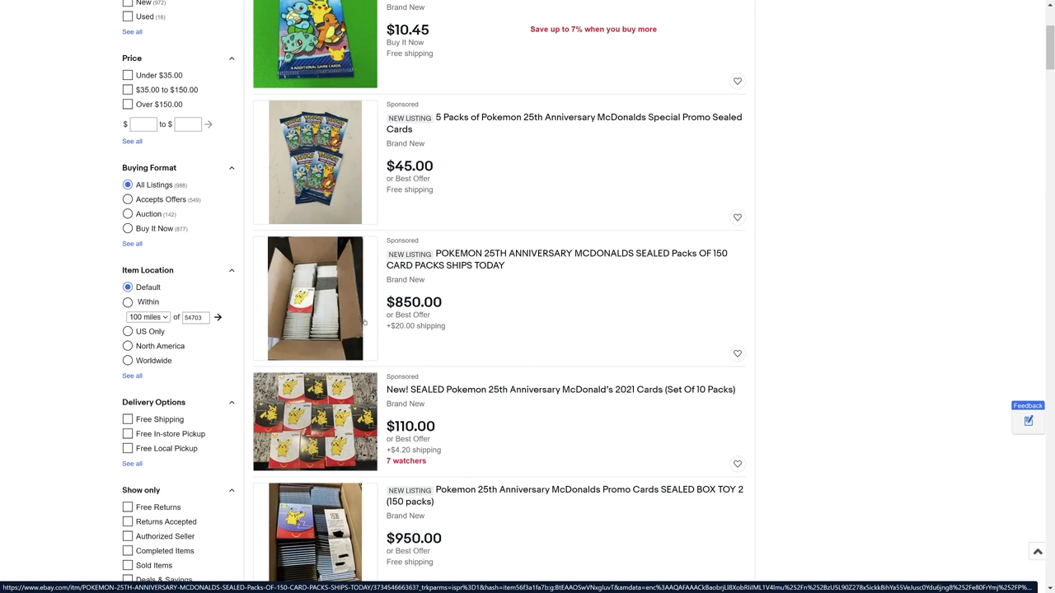
{"action": "mouse_move", "coordinate": [373, 301]}
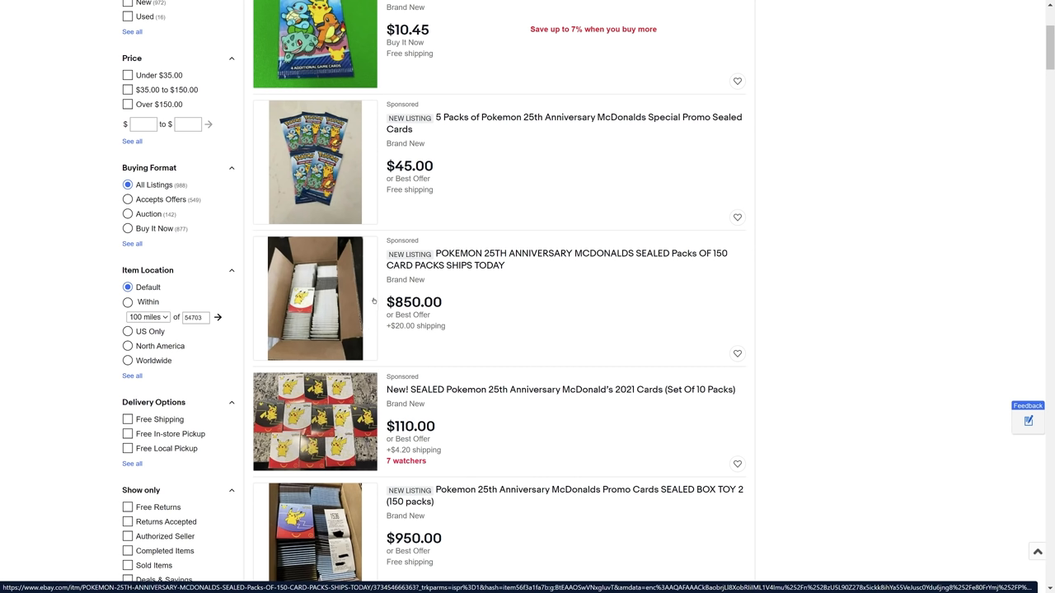
{"action": "mouse_move", "coordinate": [375, 283]}
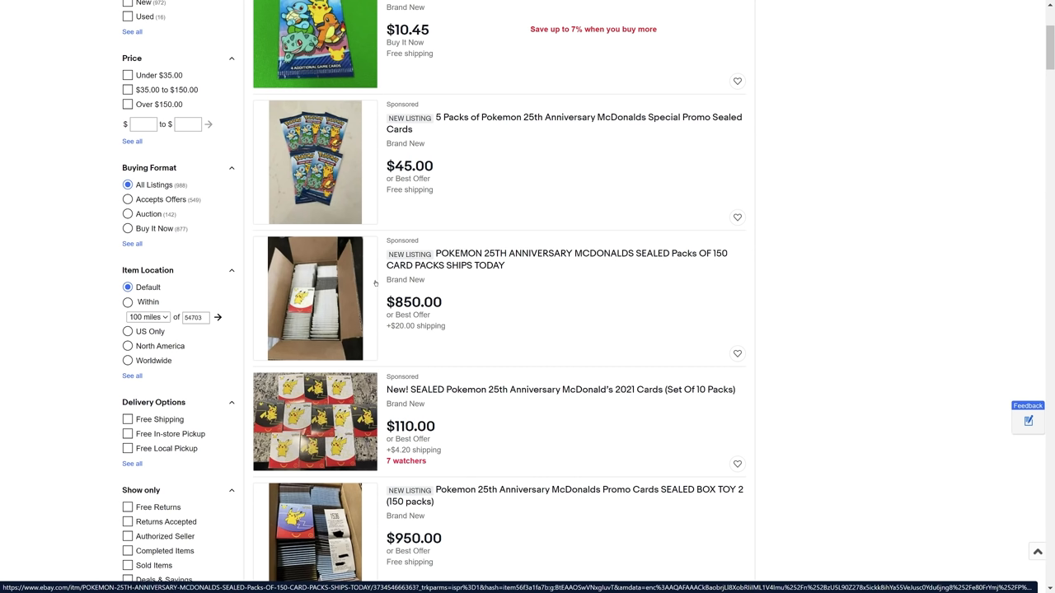
{"action": "scroll", "scroll_direction": "down", "scroll_amount": 3}
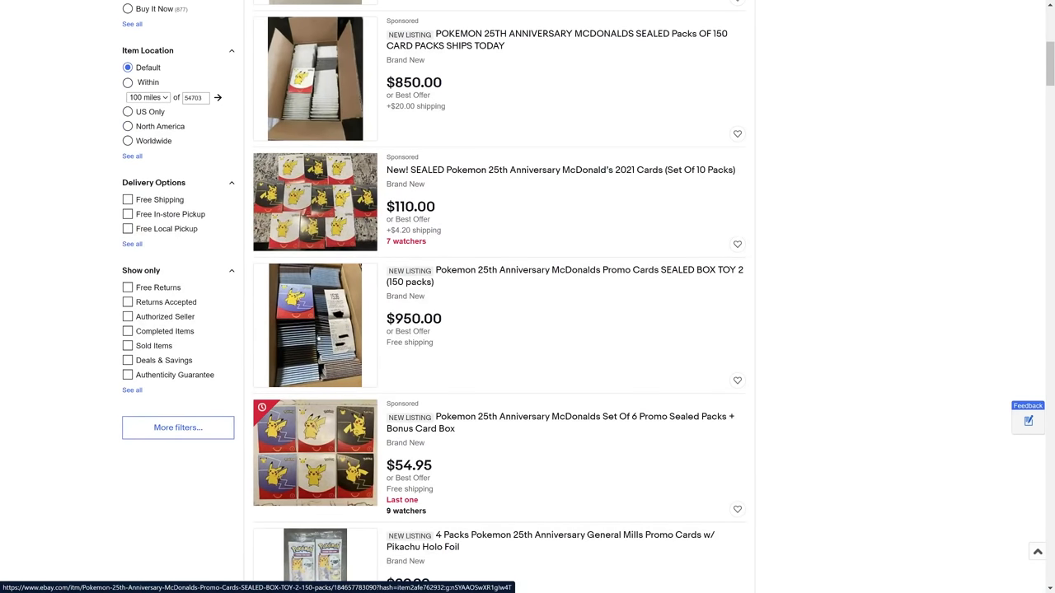
{"action": "scroll", "scroll_direction": "down", "scroll_amount": 3}
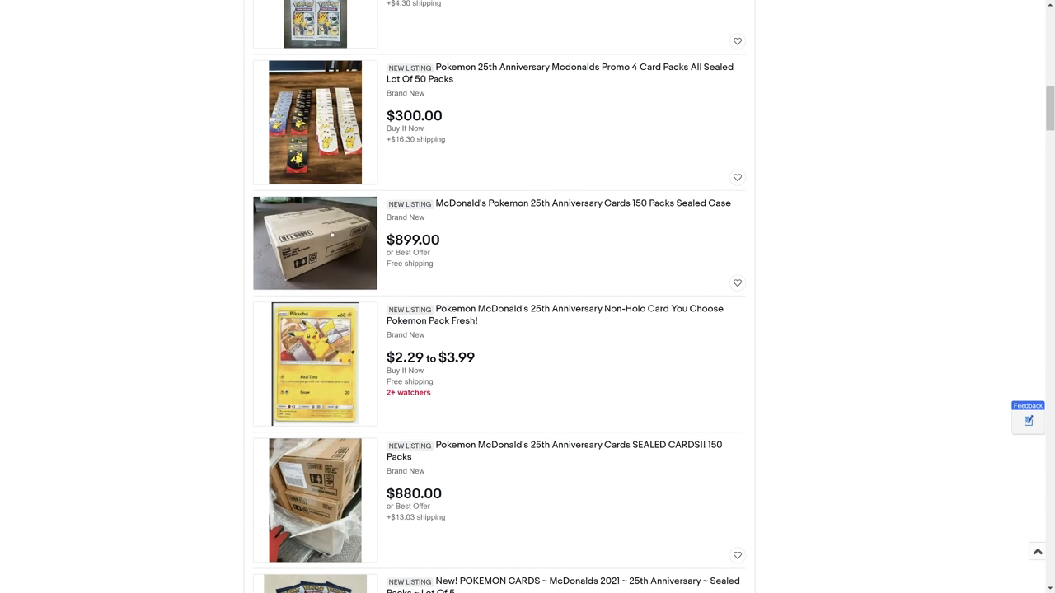
{"action": "mouse_move", "coordinate": [332, 234]}
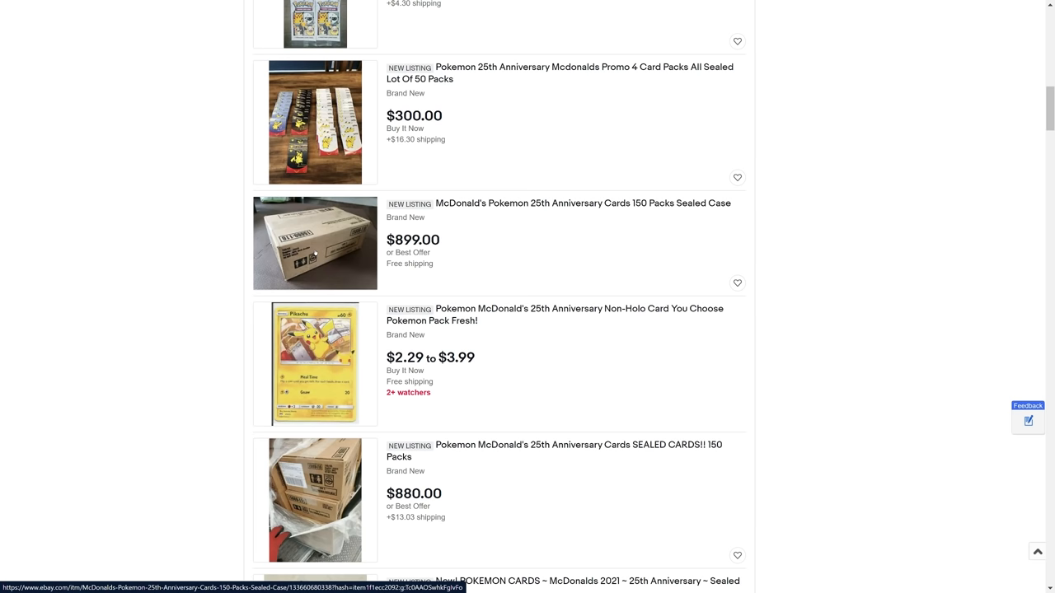
Scroll down to the 150-pack cases at $825, $950, $775 and the $800 auction
{"action": "scroll", "scroll_direction": "down", "scroll_amount": 3}
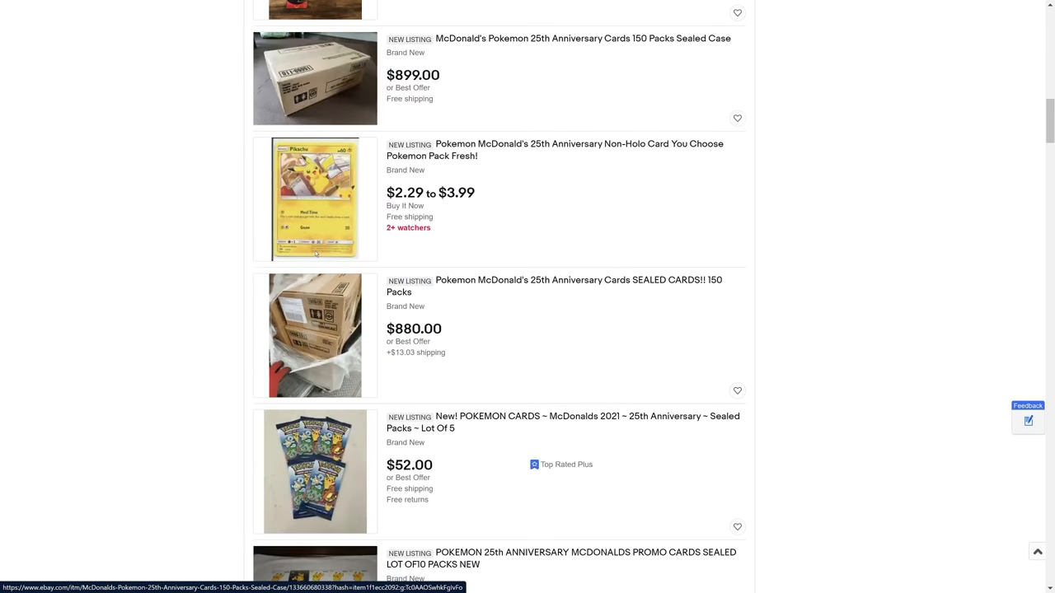
{"action": "scroll", "scroll_direction": "down", "scroll_amount": 3}
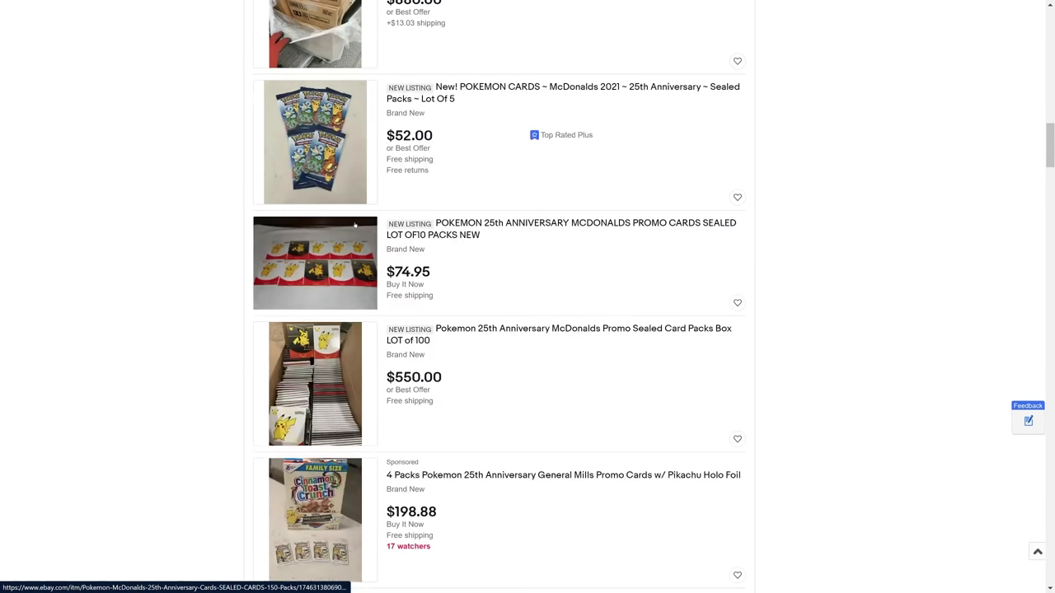
{"action": "scroll", "scroll_direction": "down", "scroll_amount": 3}
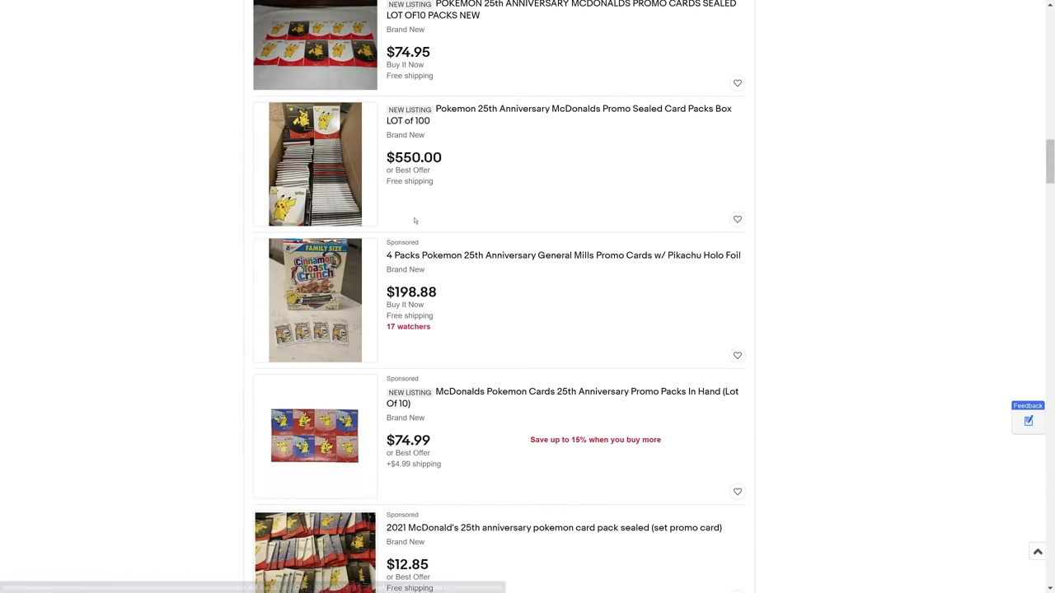
{"action": "scroll", "scroll_direction": "down", "scroll_amount": 3}
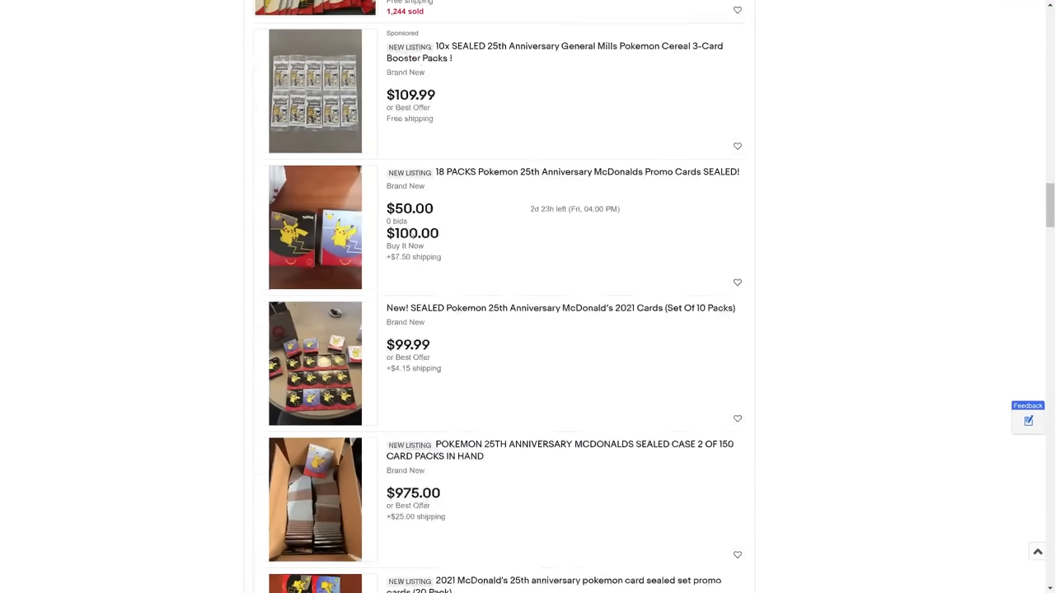
{"action": "scroll", "scroll_direction": "down", "scroll_amount": 3}
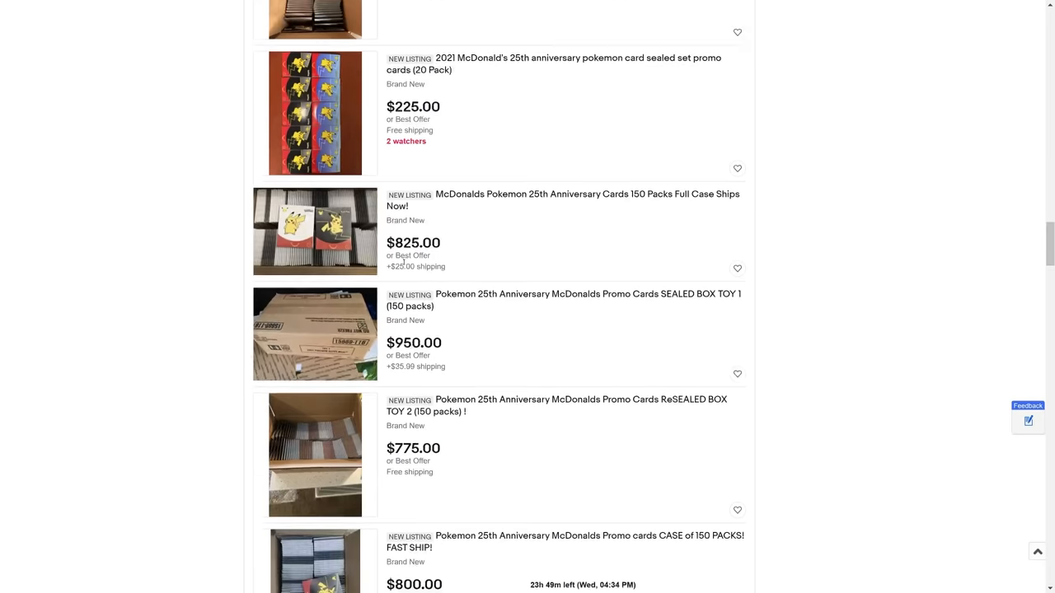
{"action": "scroll", "scroll_direction": "down", "scroll_amount": 3}
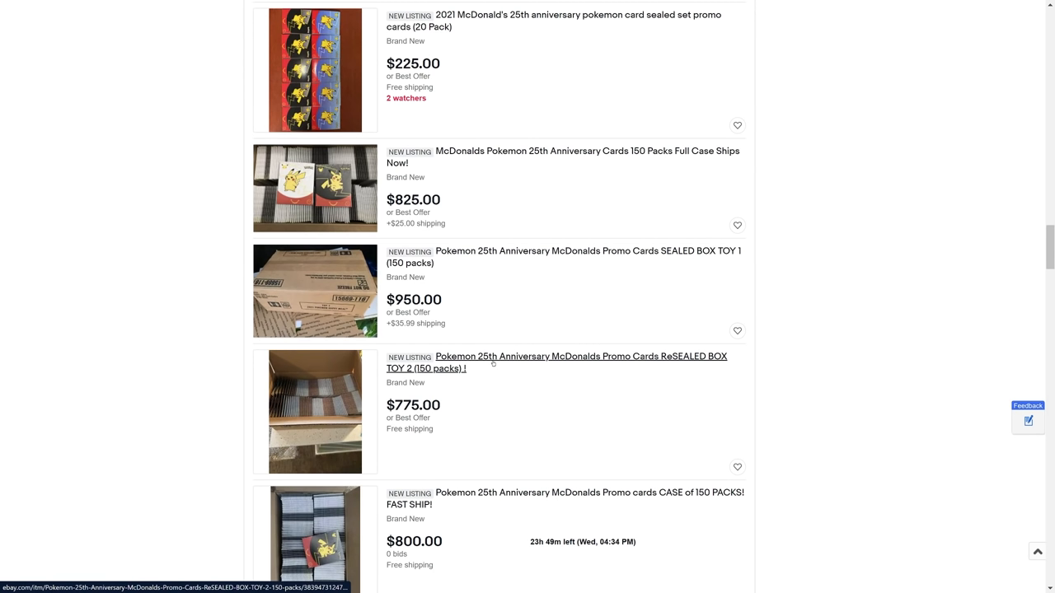
{"action": "mouse_move", "coordinate": [474, 352]}
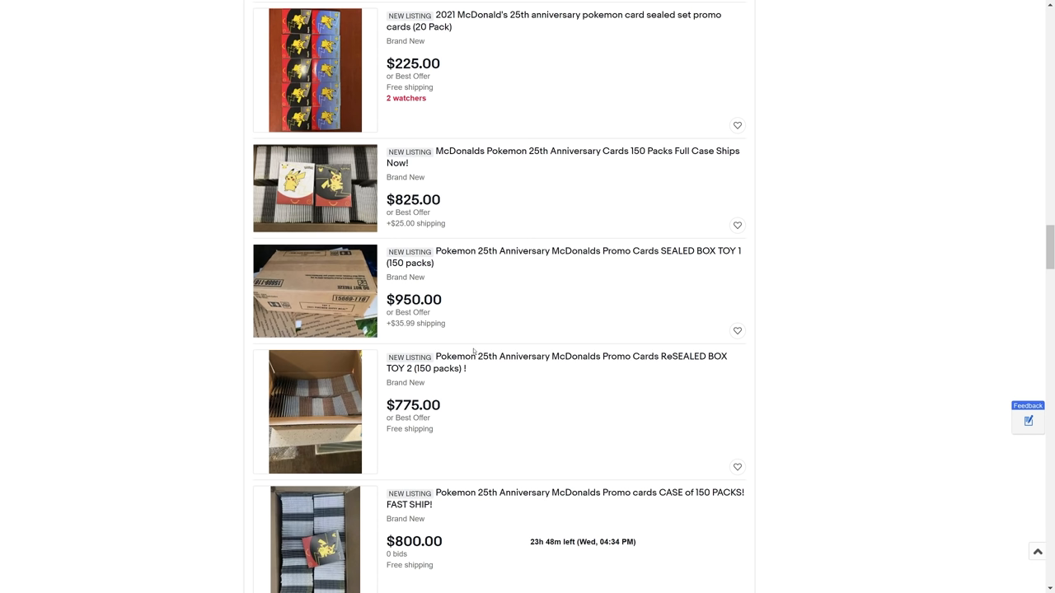
{"action": "mouse_move", "coordinate": [254, 278]}
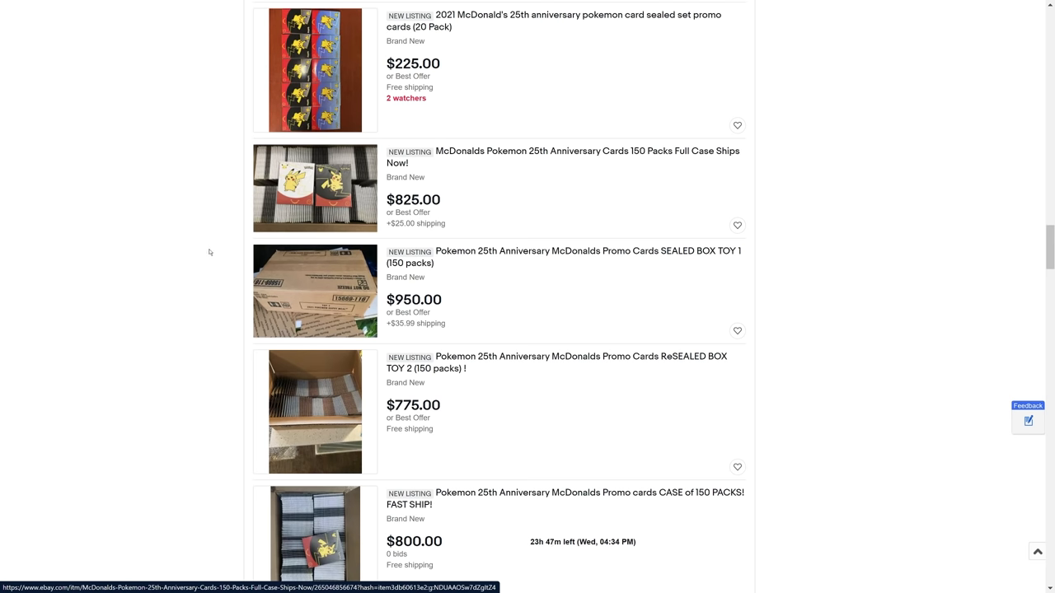
Scroll to the $8.78, $34.99, $1,100 sealed case and $150 20-pack listings
{"action": "scroll", "scroll_direction": "down", "scroll_amount": 3}
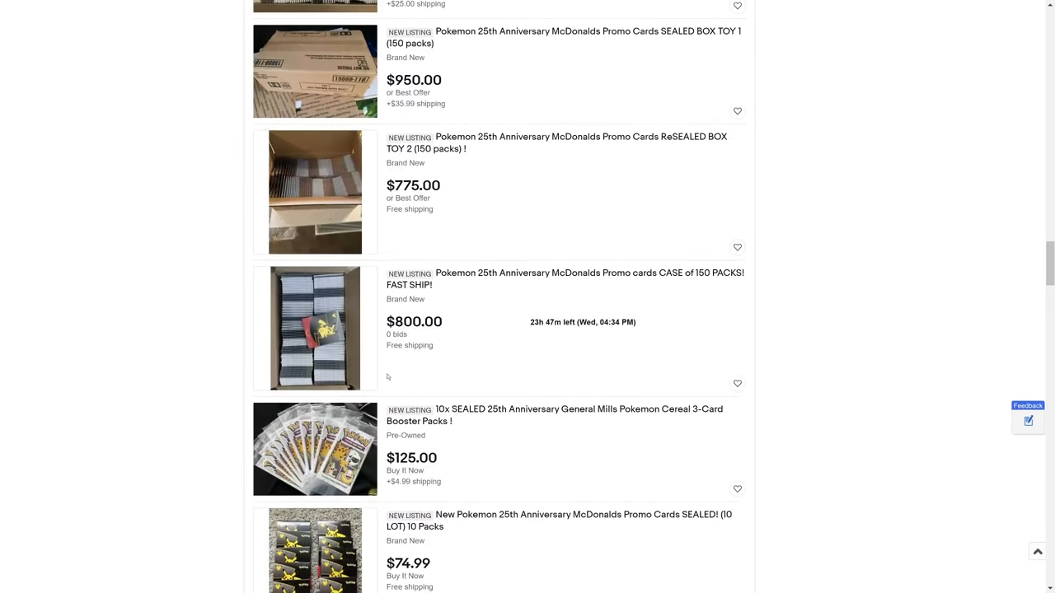
{"action": "scroll", "scroll_direction": "down", "scroll_amount": 3}
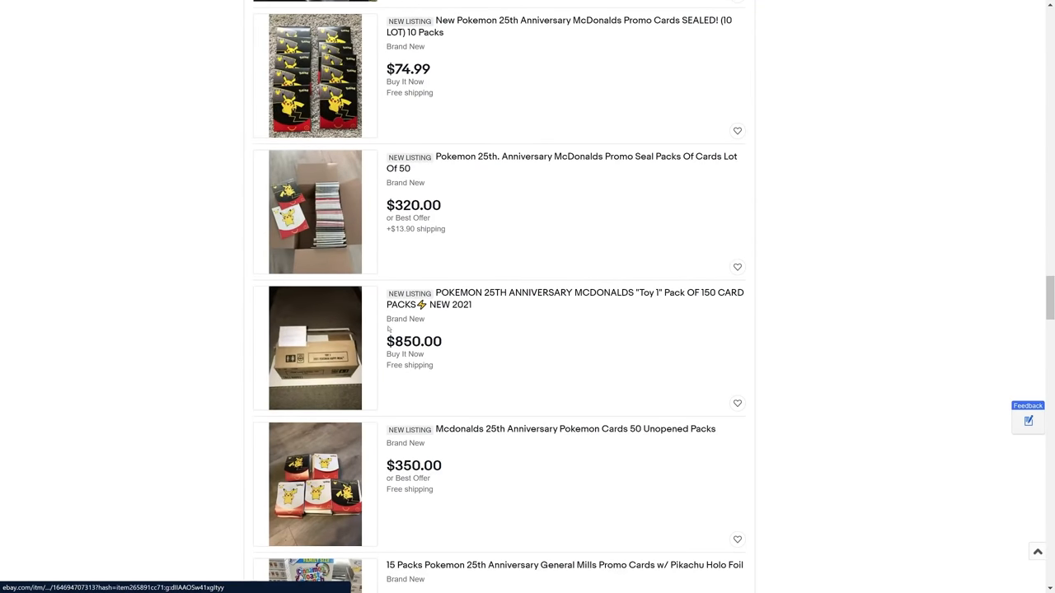
{"action": "scroll", "scroll_direction": "down", "scroll_amount": 3}
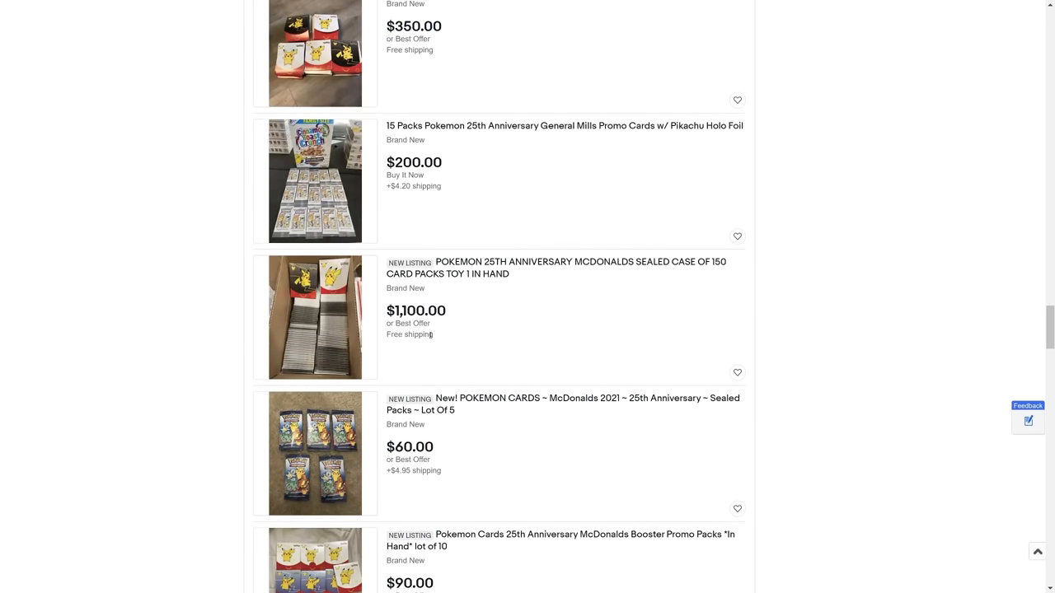
{"action": "mouse_move", "coordinate": [504, 299]}
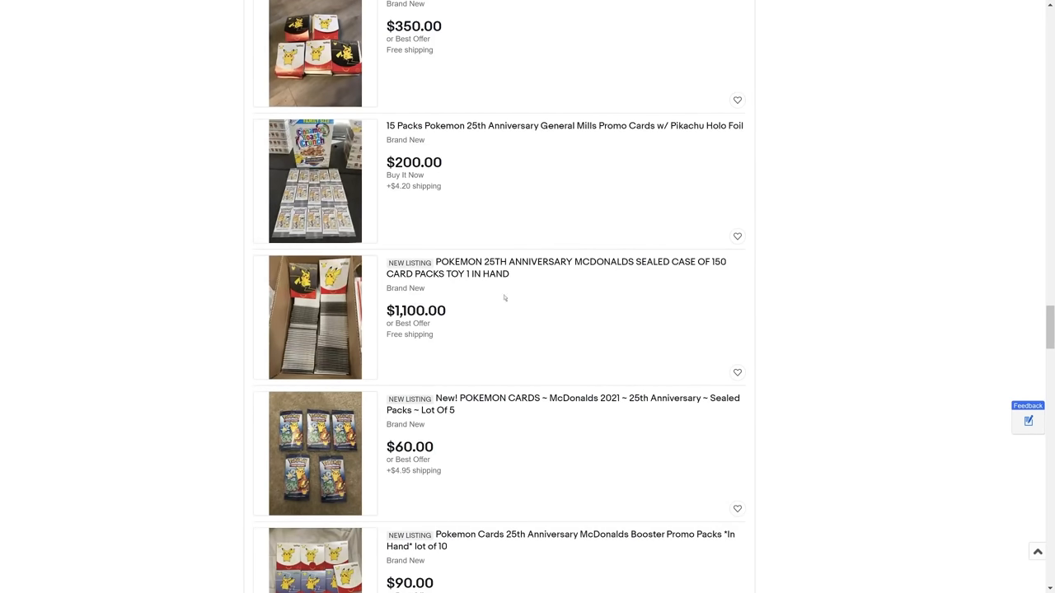
{"action": "mouse_move", "coordinate": [332, 363]}
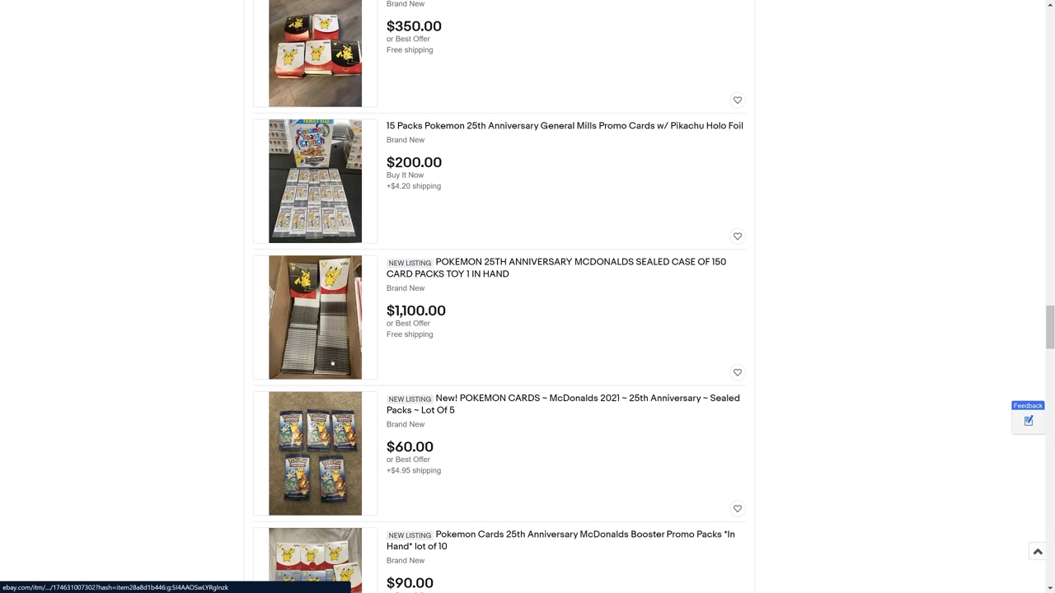
{"action": "scroll", "scroll_direction": "down", "scroll_amount": 3}
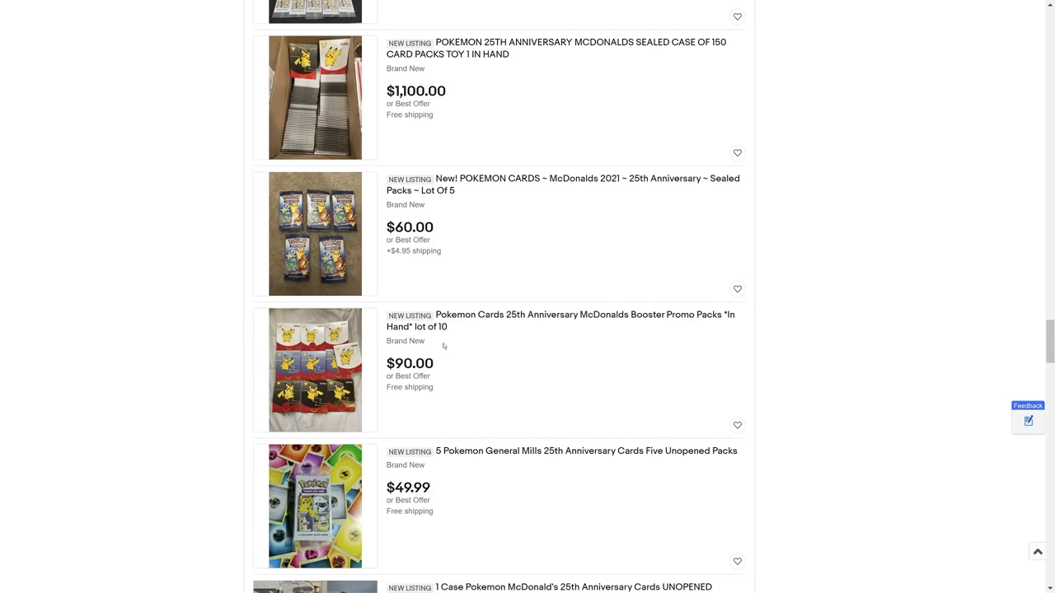
{"action": "scroll", "scroll_direction": "down", "scroll_amount": 3}
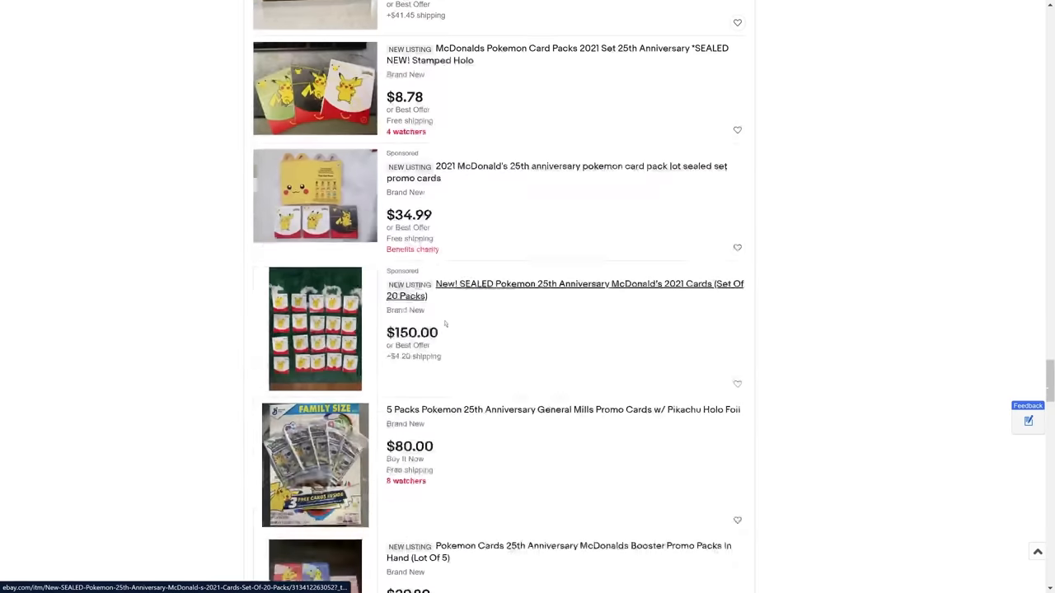
{"action": "scroll", "scroll_direction": "down", "scroll_amount": 3}
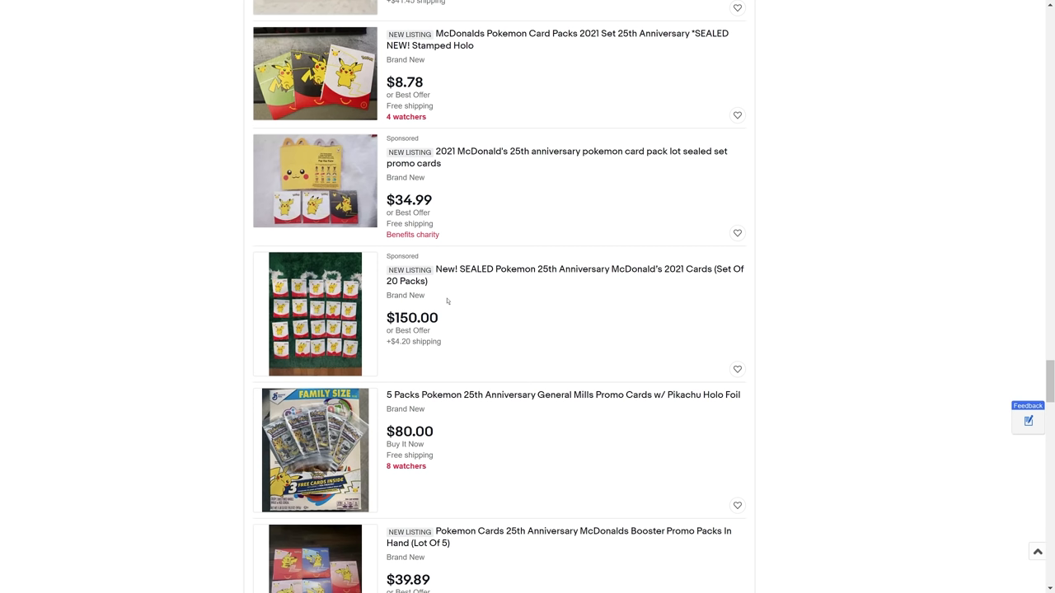
{"action": "mouse_move", "coordinate": [388, 373]}
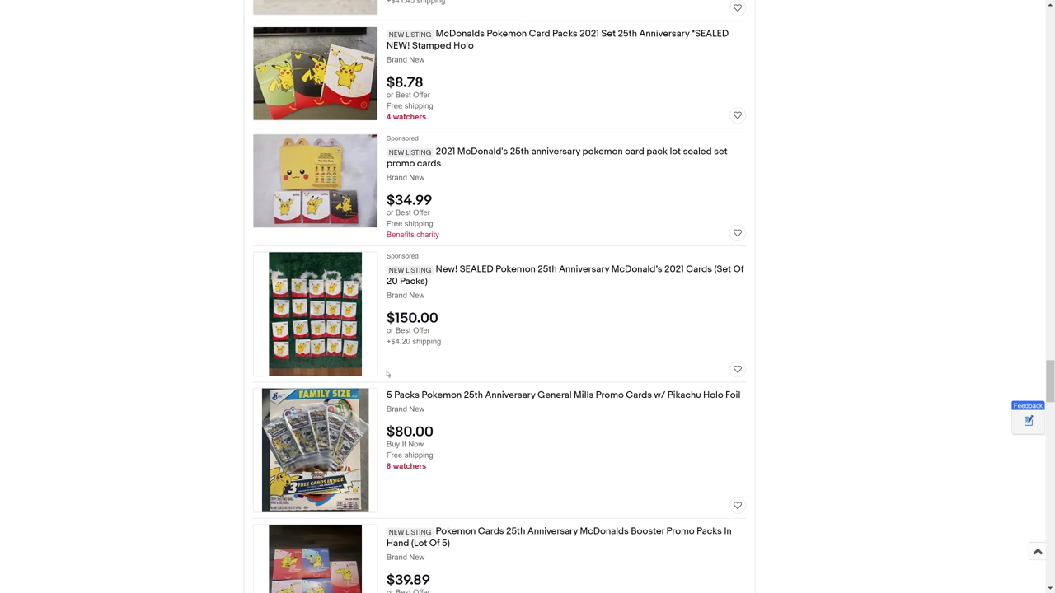
Scroll past the $800 lot of 150 to the $80 General Mills through $12.99 listings
{"action": "scroll", "scroll_direction": "down", "scroll_amount": 3}
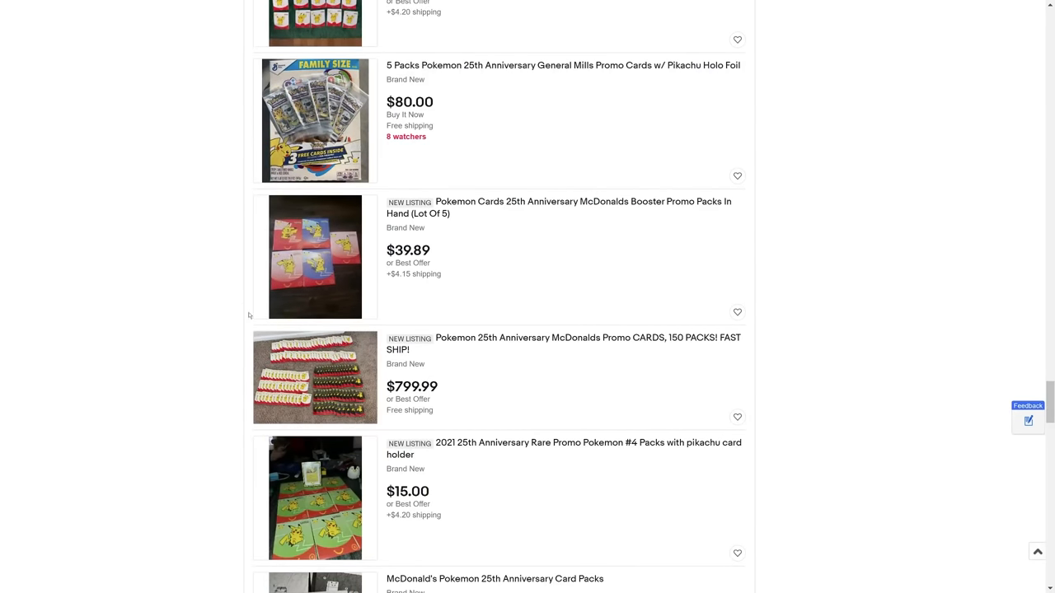
{"action": "mouse_move", "coordinate": [558, 207]}
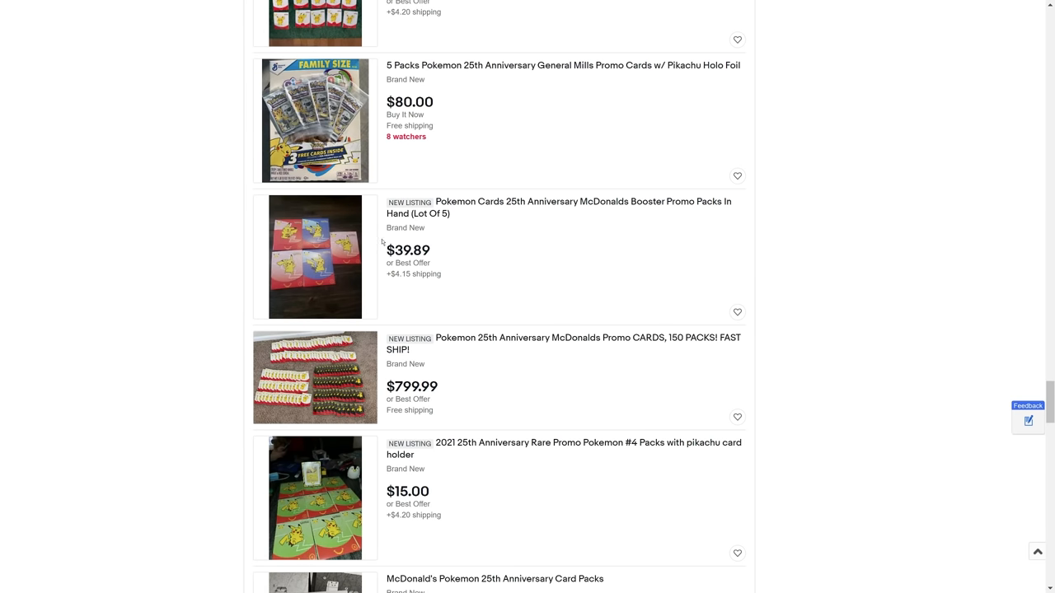
{"action": "scroll", "scroll_direction": "down", "scroll_amount": 3}
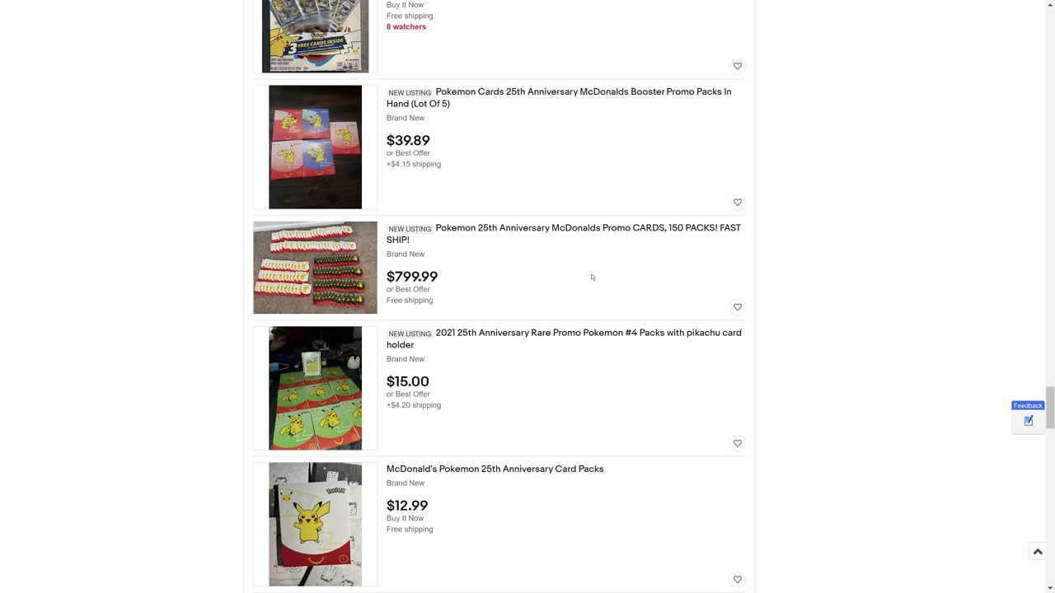
{"action": "mouse_move", "coordinate": [543, 218]}
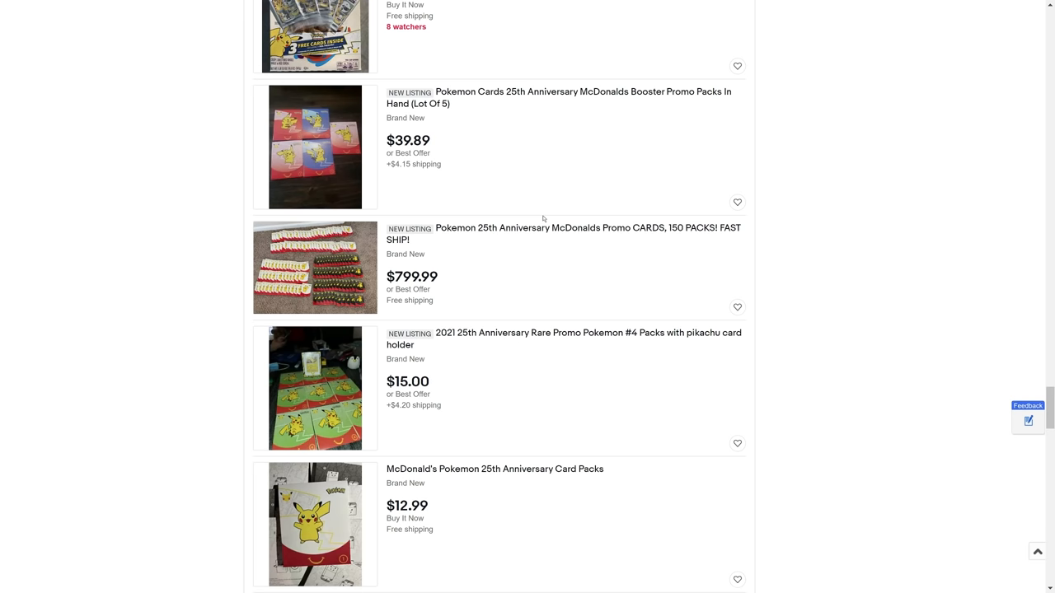
{"action": "mouse_move", "coordinate": [534, 224]}
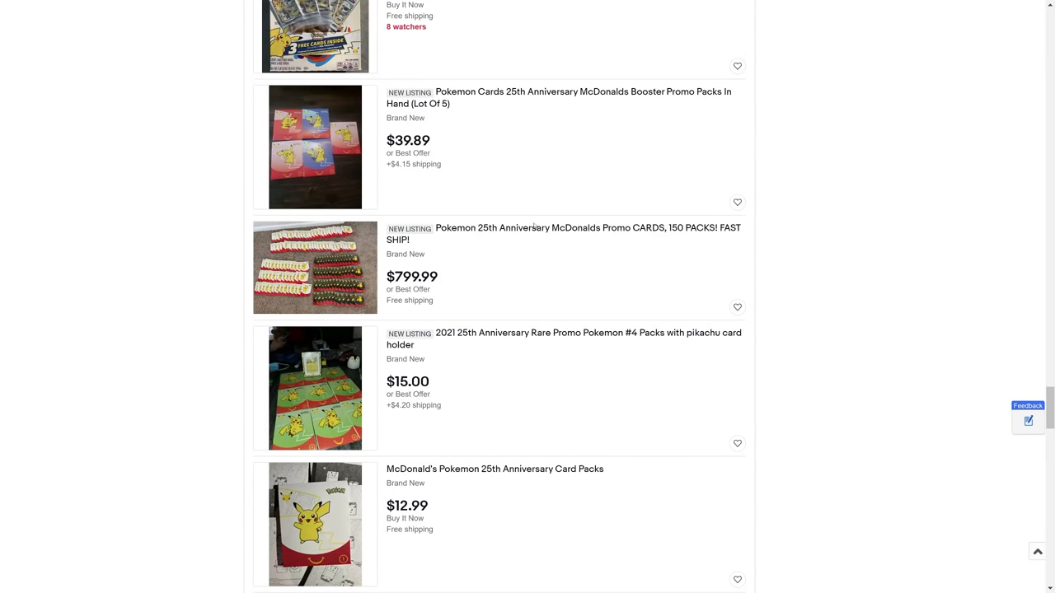
{"action": "scroll", "scroll_direction": "down", "scroll_amount": 3}
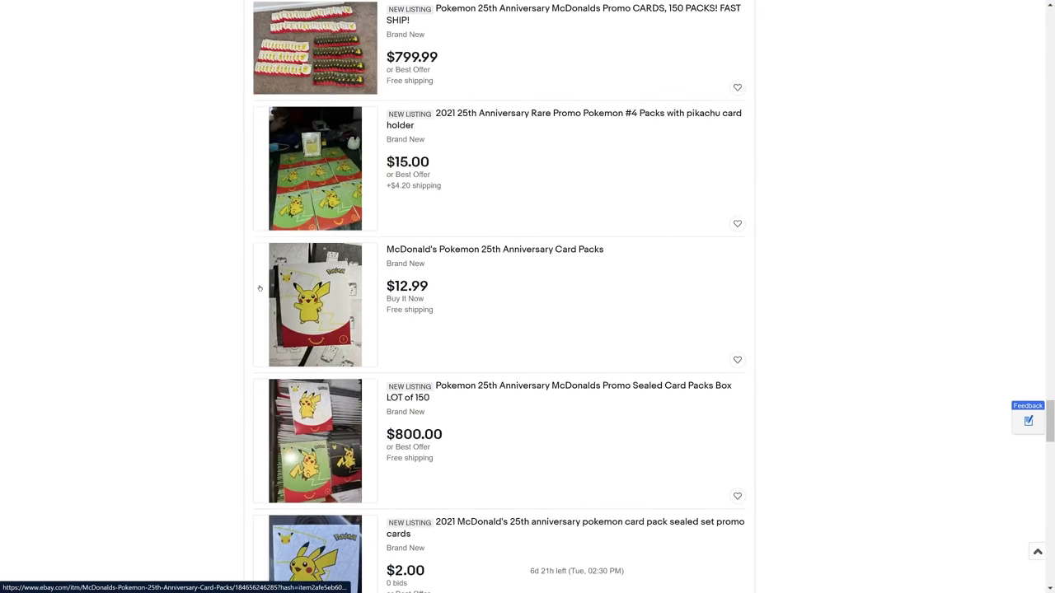
{"action": "scroll", "scroll_direction": "down", "scroll_amount": 3}
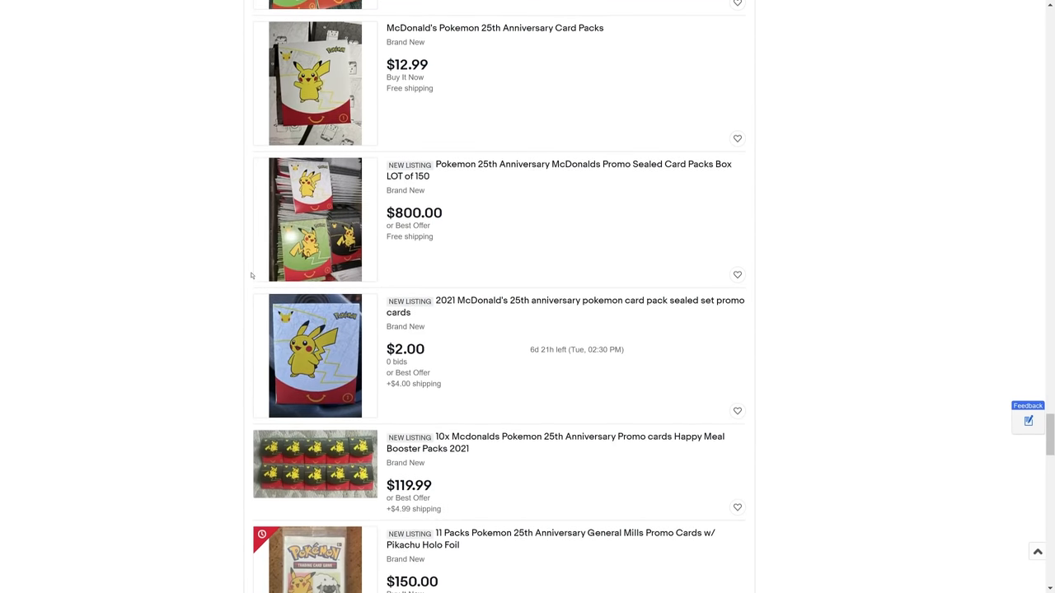
{"action": "scroll", "scroll_direction": "down", "scroll_amount": 3}
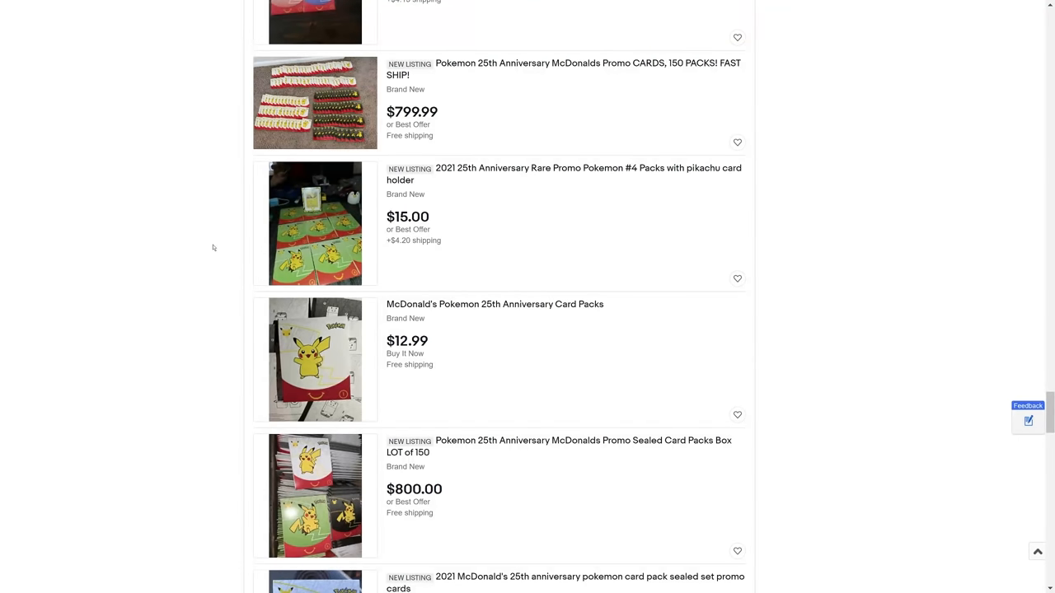
{"action": "mouse_move", "coordinate": [189, 217]}
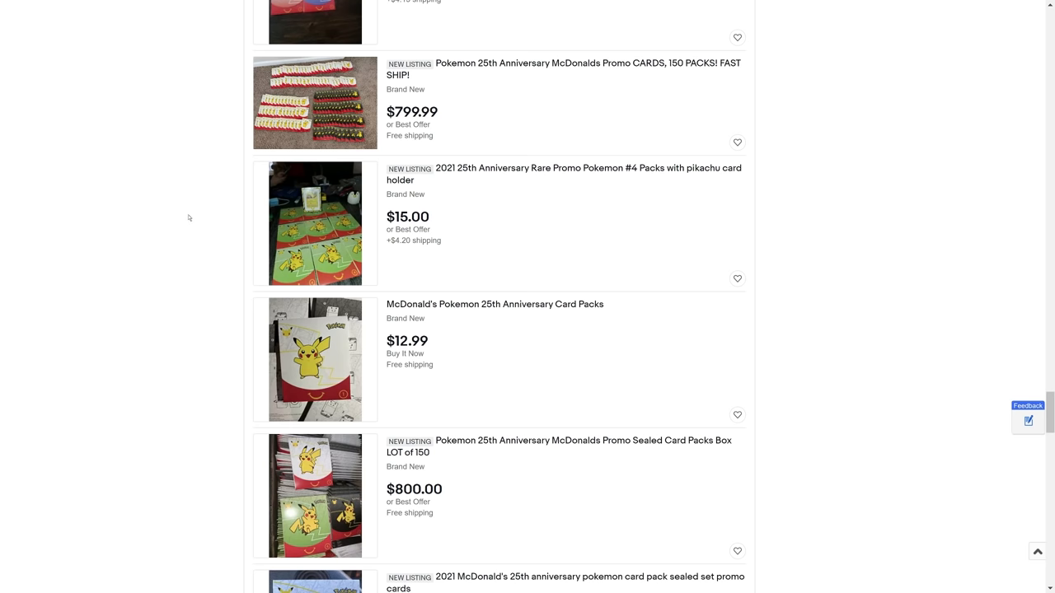
{"action": "mouse_move", "coordinate": [89, 288]}
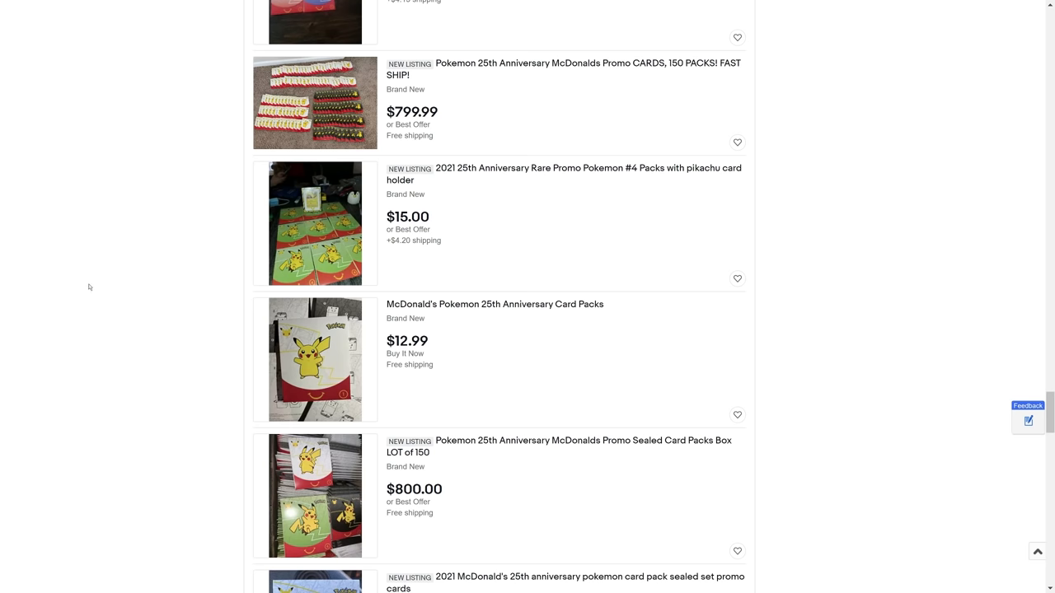
{"action": "mouse_move", "coordinate": [143, 354]}
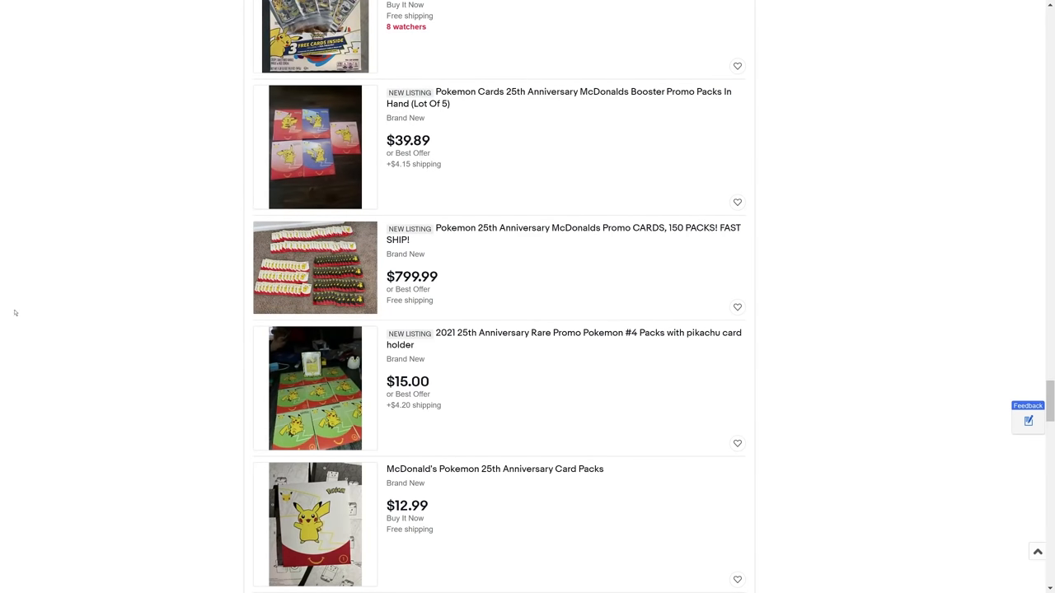
{"action": "scroll", "scroll_direction": "down", "scroll_amount": 3}
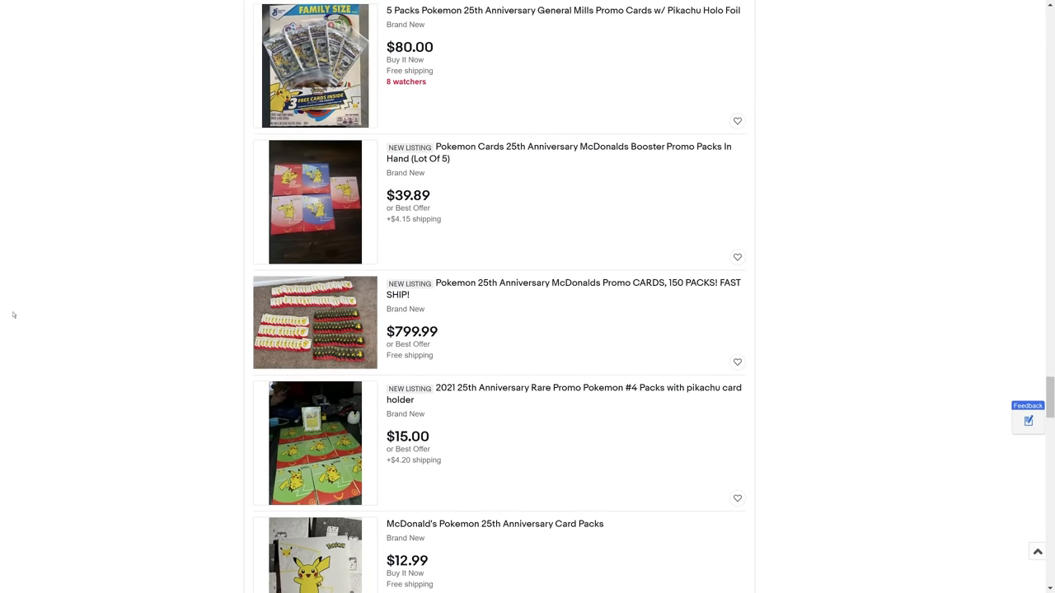
{"action": "mouse_move", "coordinate": [1, 305]}
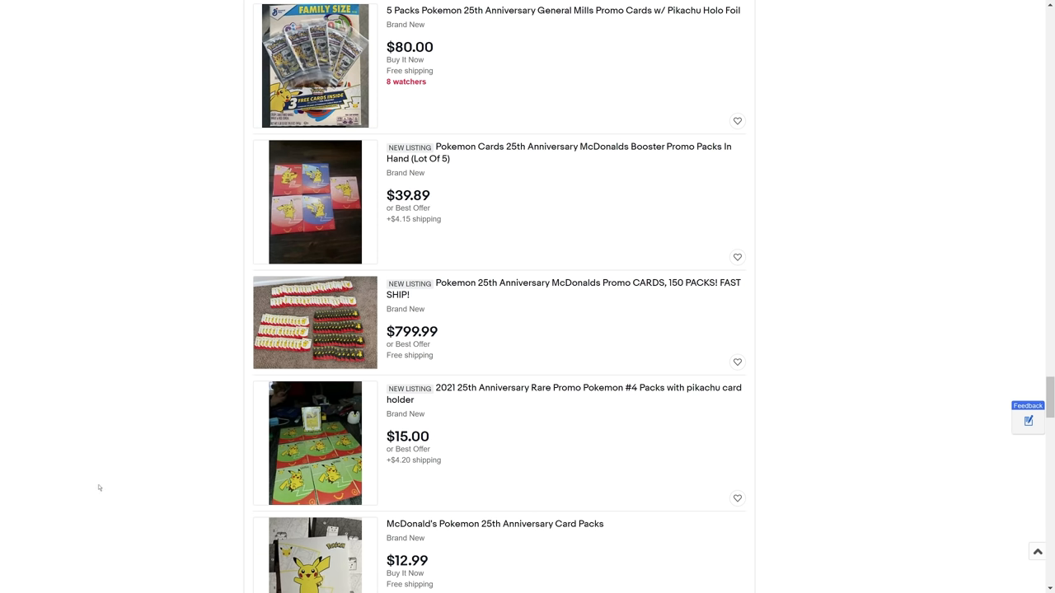
{"action": "mouse_move", "coordinate": [115, 426]}
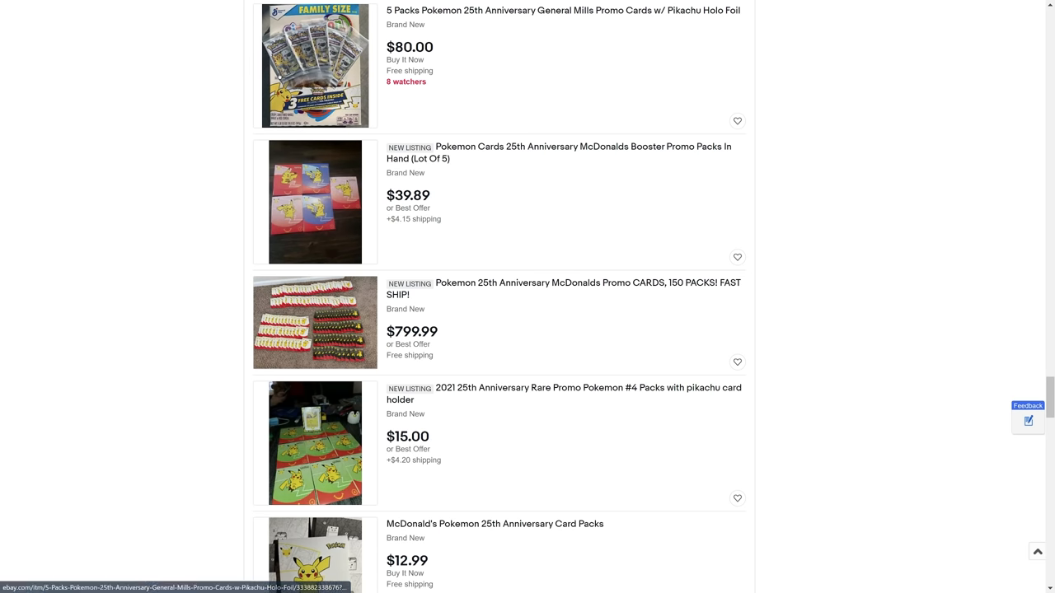
{"action": "mouse_move", "coordinate": [157, 143]}
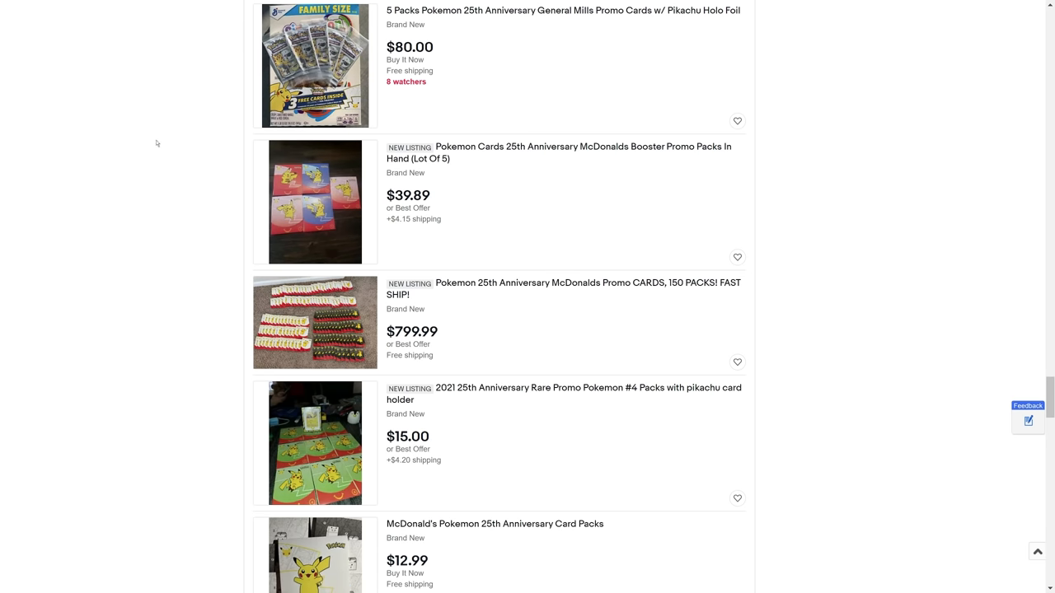
{"action": "mouse_move", "coordinate": [679, 117]}
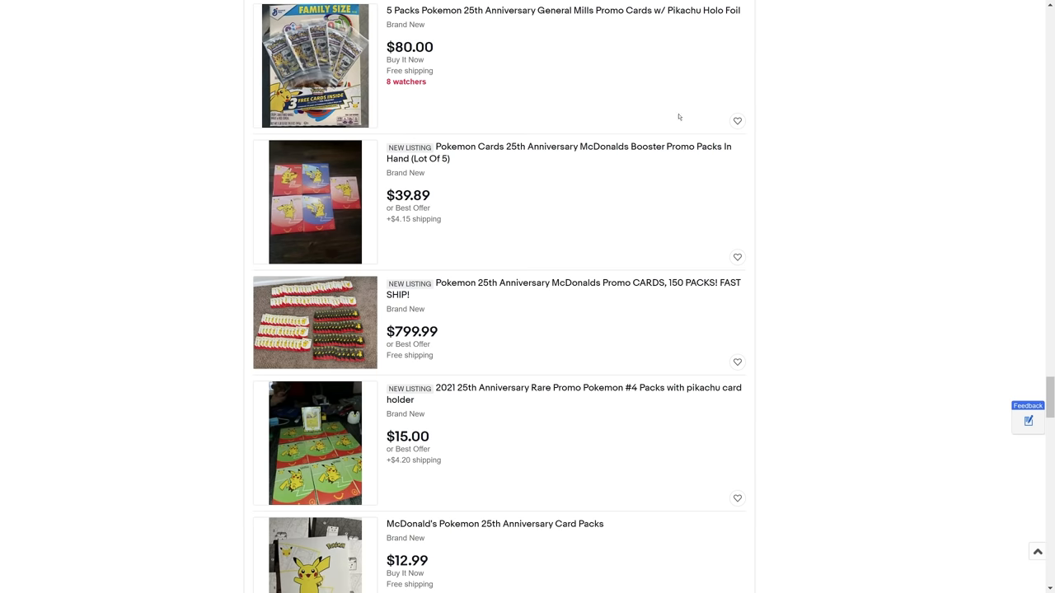
Scroll past the $150 and $182.50 listings to the $925 sealed case and $599 100-pack lot
{"action": "scroll", "scroll_direction": "down", "scroll_amount": 3}
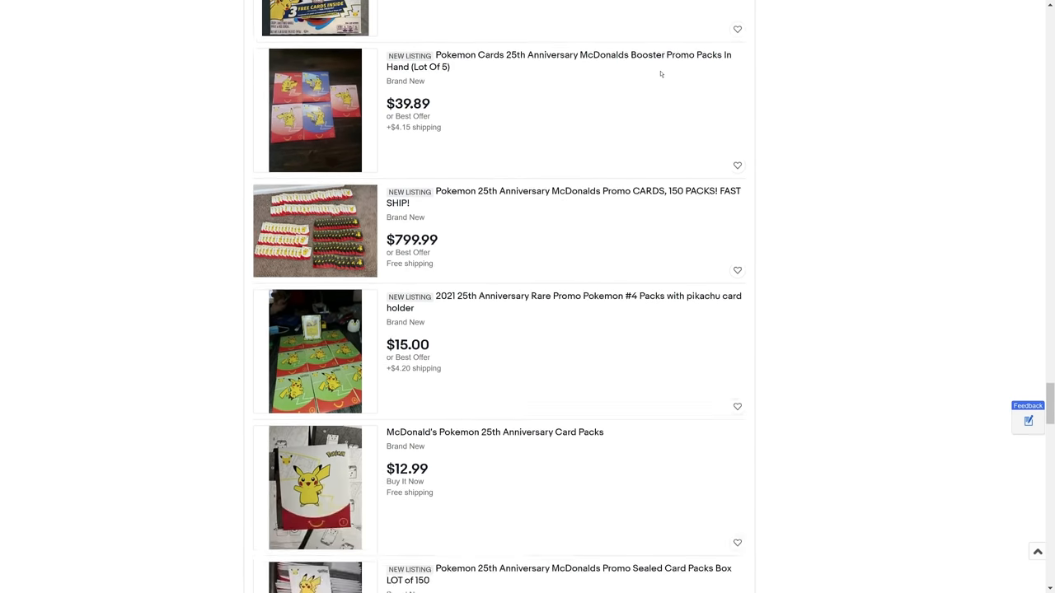
{"action": "scroll", "scroll_direction": "down", "scroll_amount": 3}
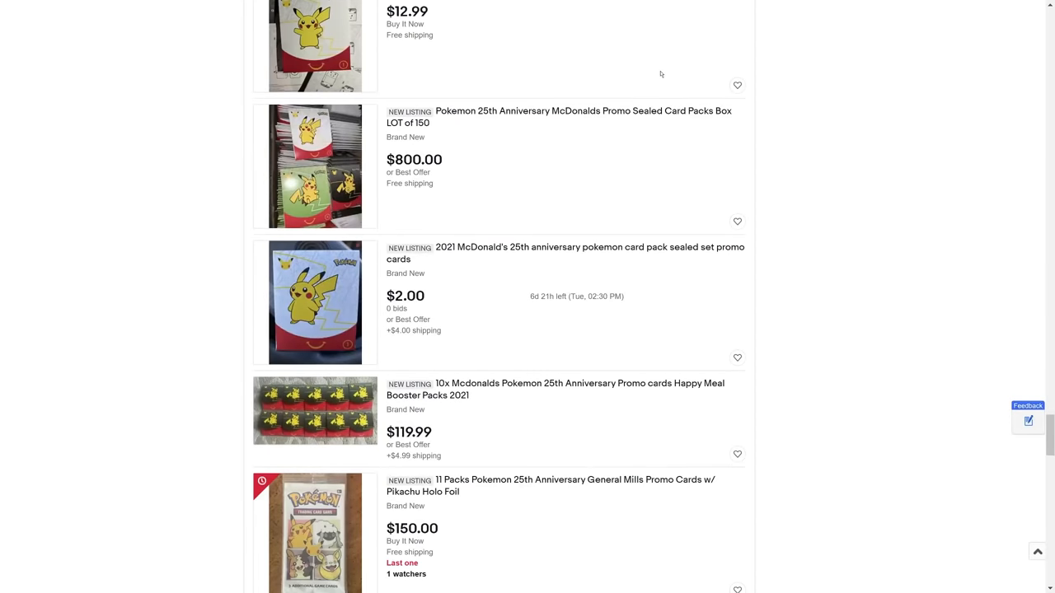
{"action": "scroll", "scroll_direction": "down", "scroll_amount": 3}
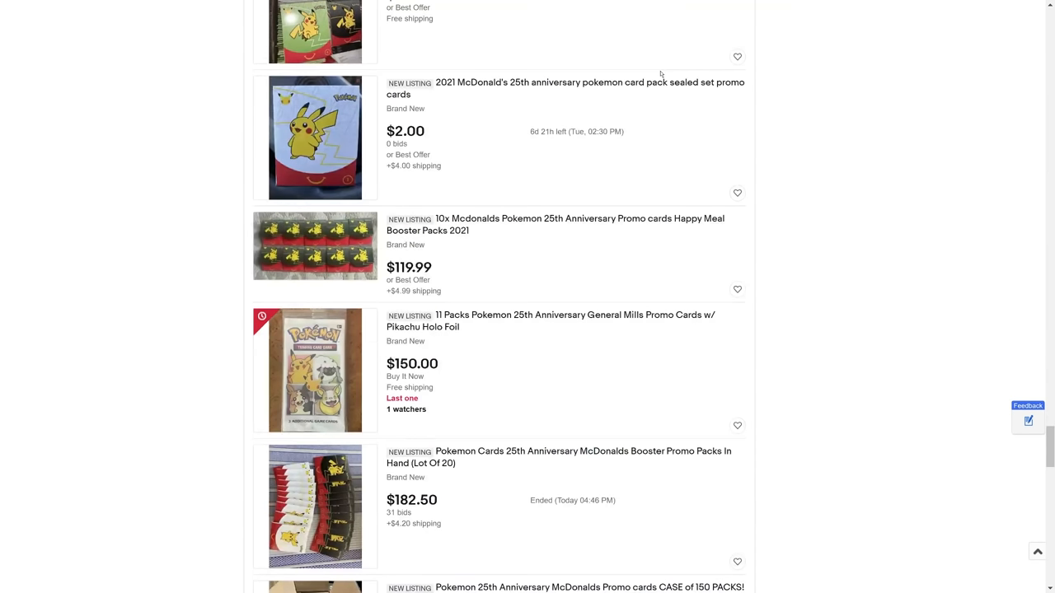
{"action": "scroll", "scroll_direction": "down", "scroll_amount": 3}
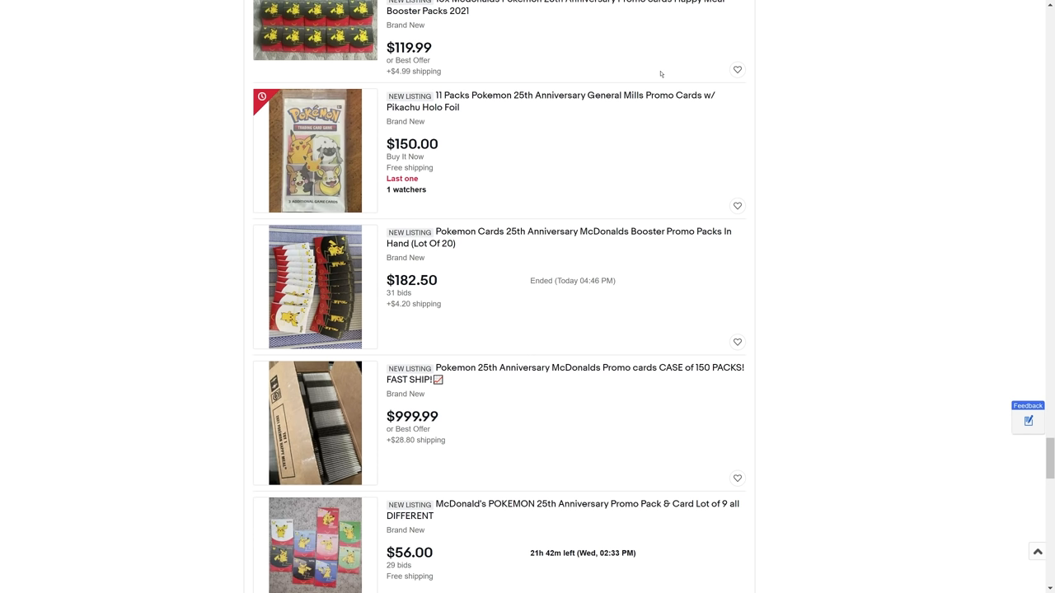
{"action": "mouse_move", "coordinate": [634, 122]}
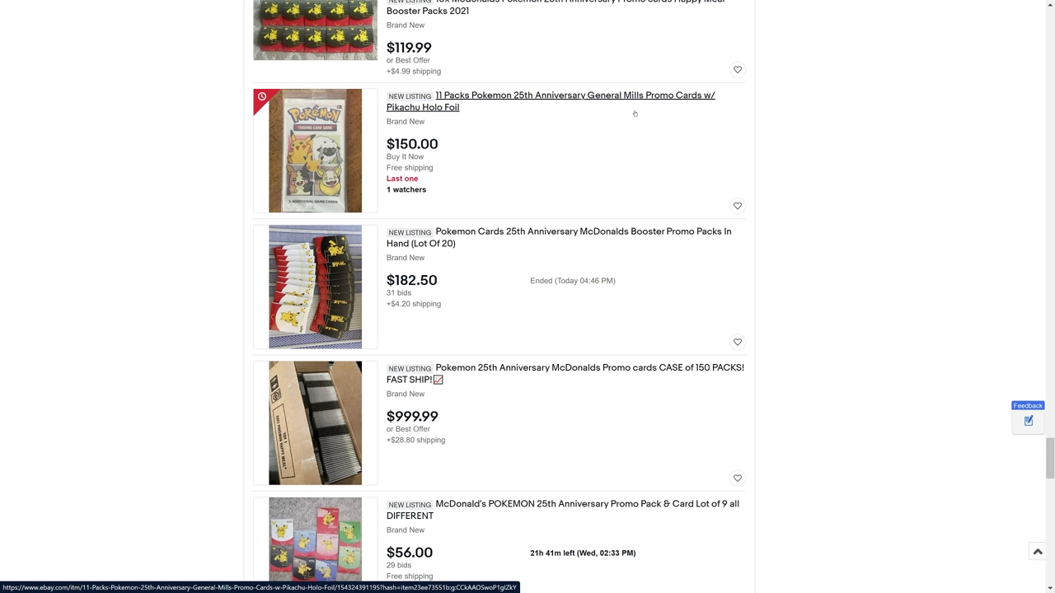
{"action": "mouse_move", "coordinate": [600, 70]}
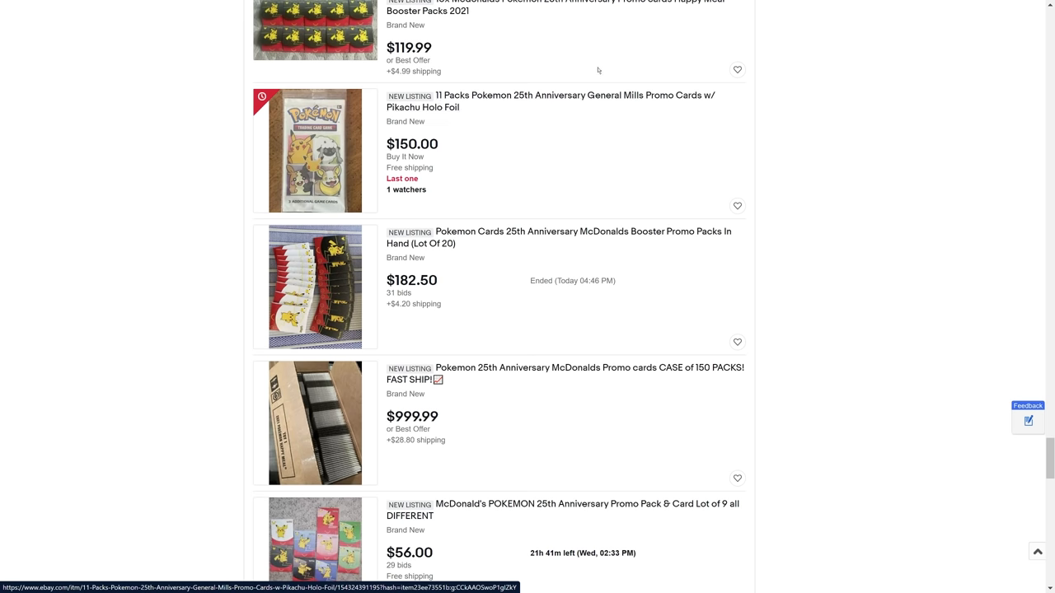
{"action": "mouse_move", "coordinate": [109, 225]}
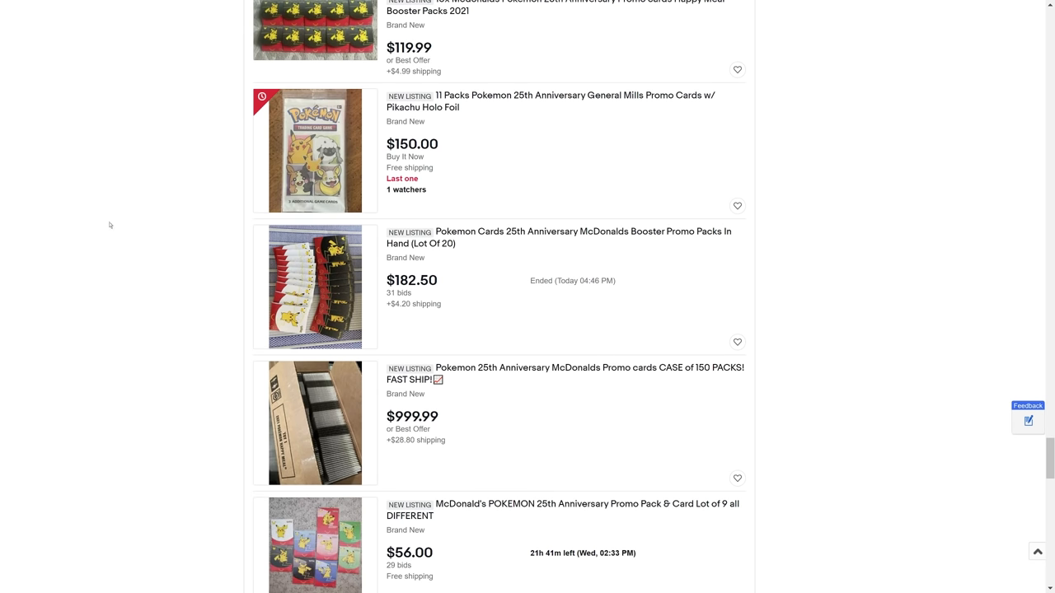
{"action": "scroll", "scroll_direction": "down", "scroll_amount": 3}
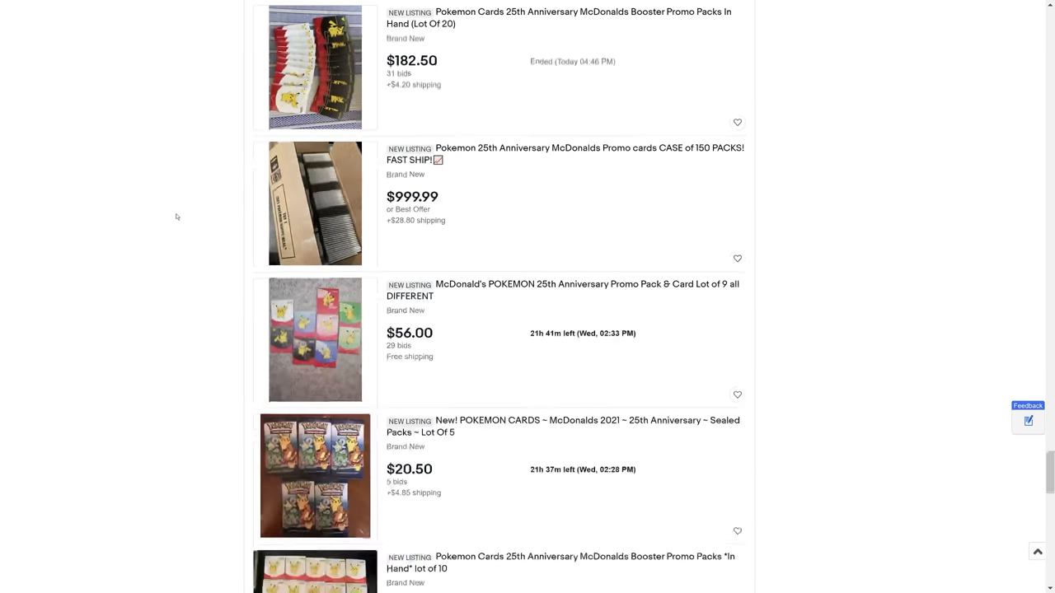
{"action": "scroll", "scroll_direction": "down", "scroll_amount": 3}
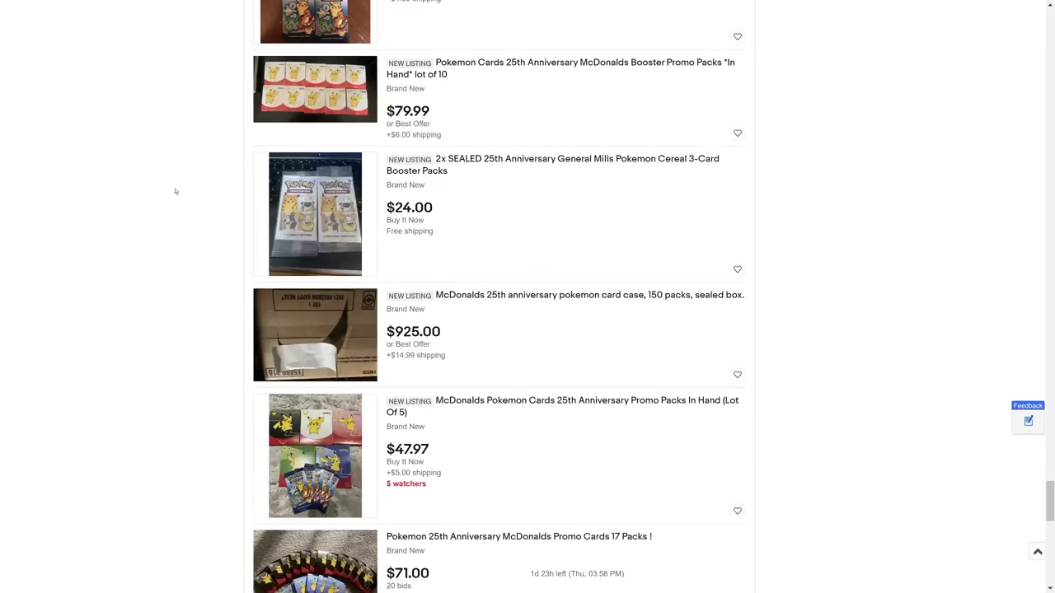
{"action": "scroll", "scroll_direction": "down", "scroll_amount": 3}
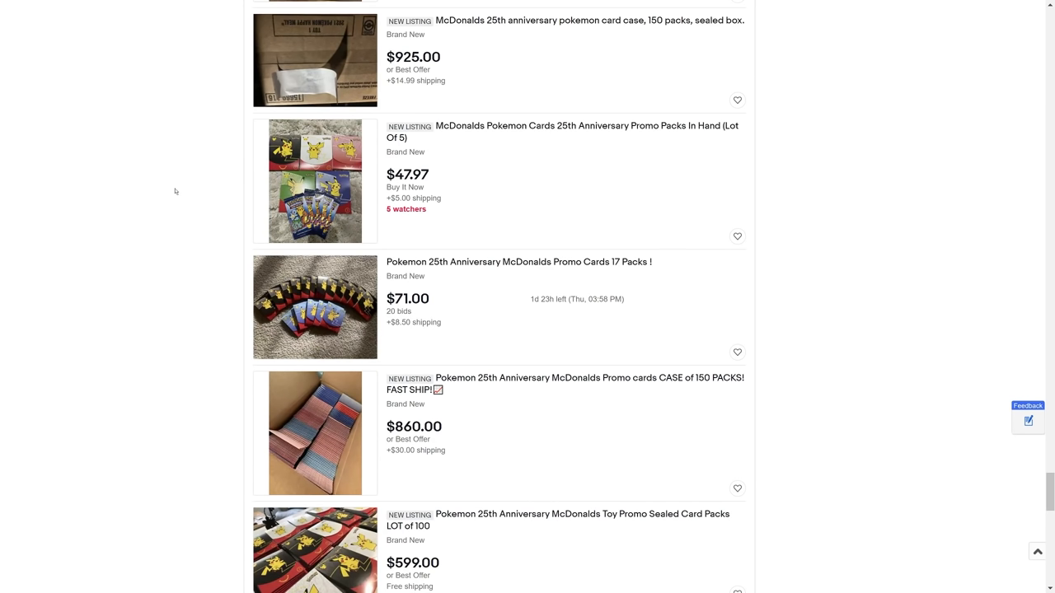
{"action": "mouse_move", "coordinate": [170, 159]}
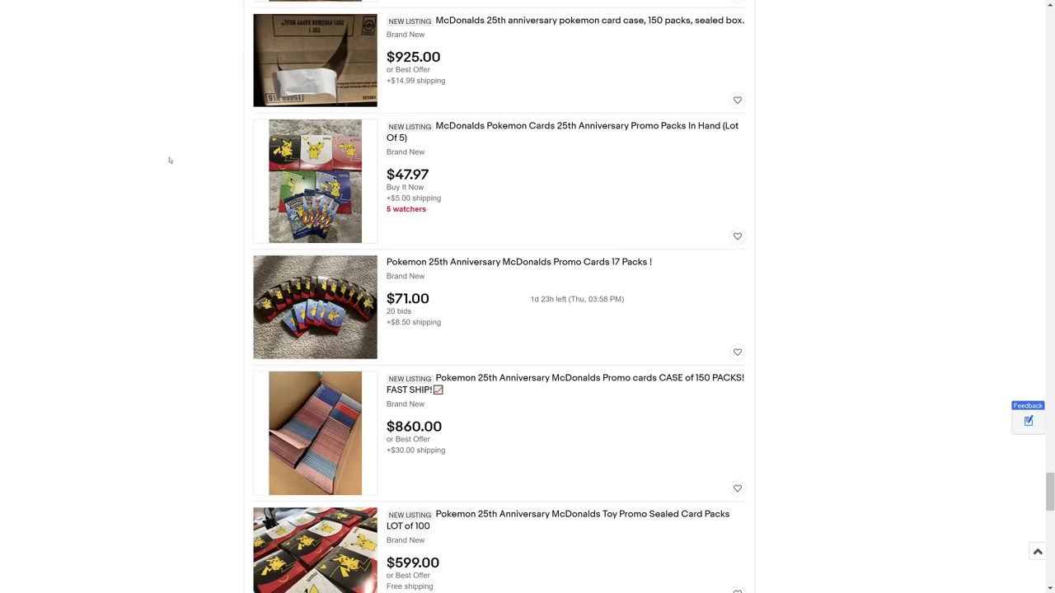
{"action": "mouse_move", "coordinate": [149, 101]}
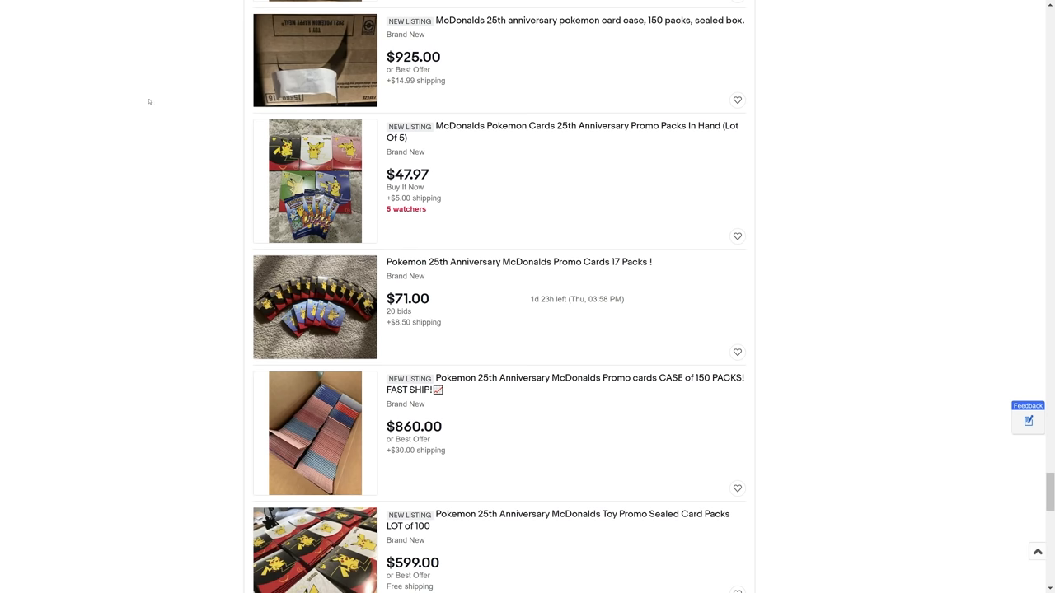
Scroll past the $439.99 60-pack lot and $13.33 sealed pack to the pagination bar
{"action": "scroll", "scroll_direction": "down", "scroll_amount": 3}
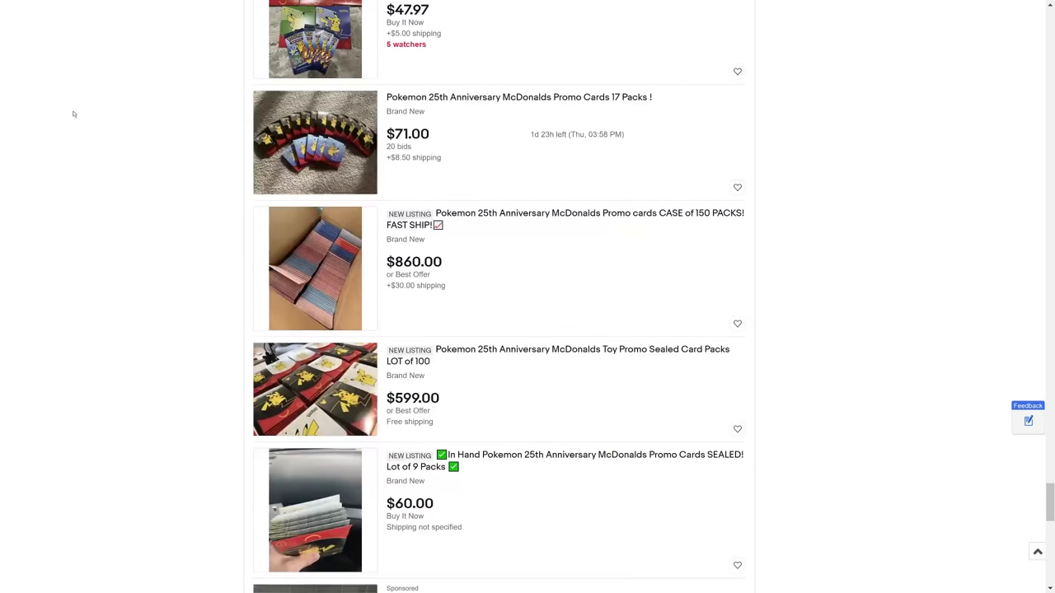
{"action": "scroll", "scroll_direction": "down", "scroll_amount": 3}
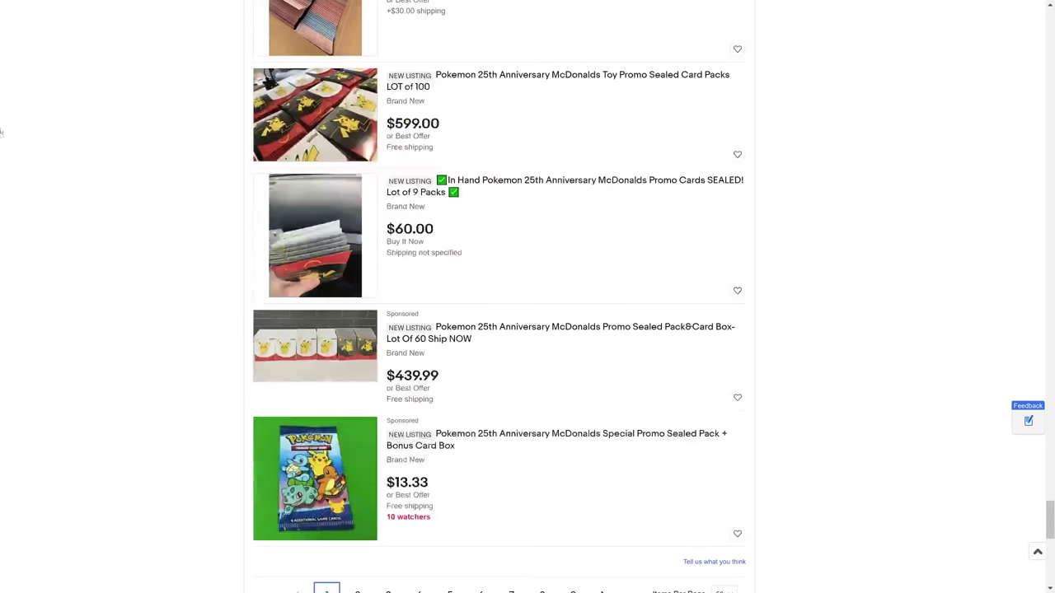
{"action": "scroll", "scroll_direction": "down", "scroll_amount": 3}
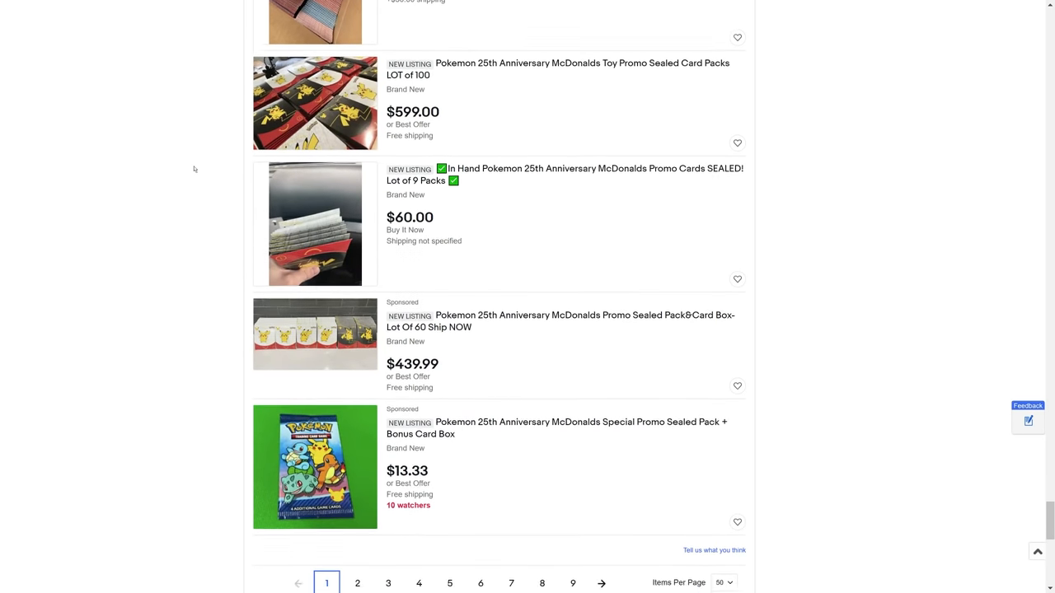
{"action": "scroll", "scroll_direction": "down", "scroll_amount": 3}
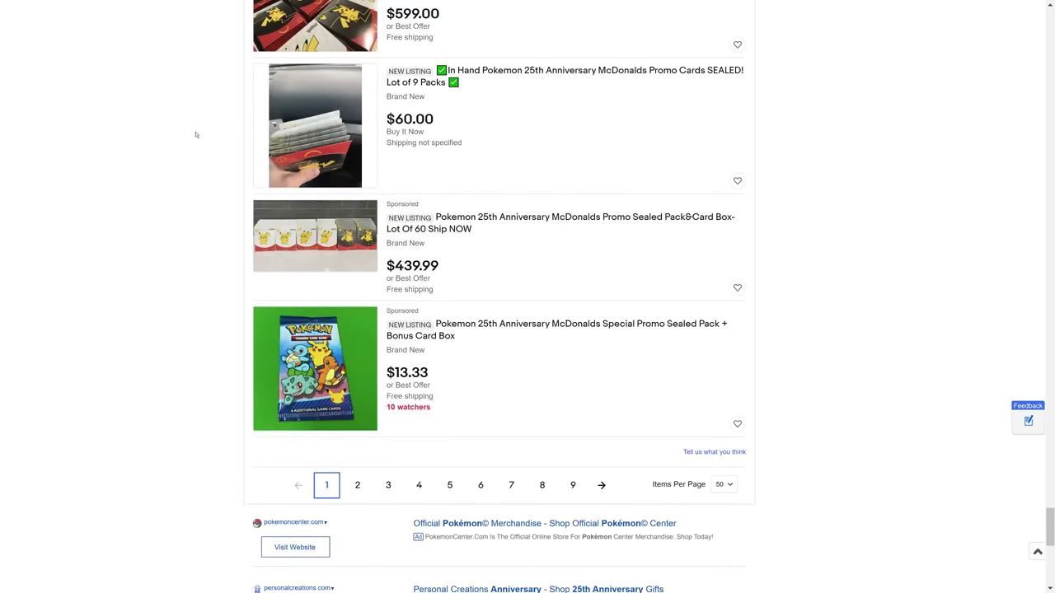
{"action": "mouse_move", "coordinate": [195, 106]}
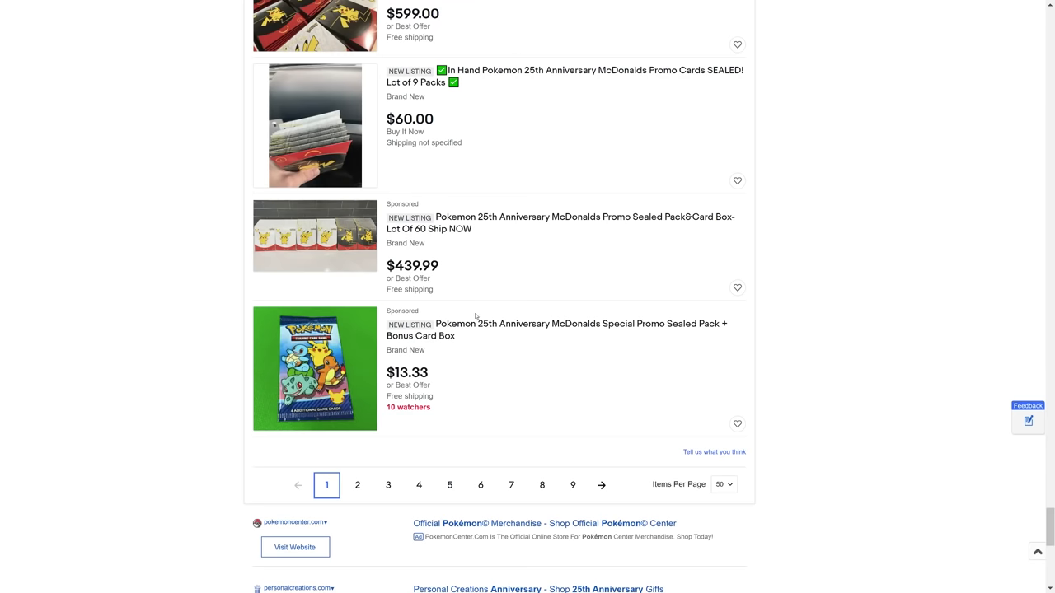
Scroll back to the $49.99 General Mills five-pack and $1,100 sealed case listings
{"action": "scroll", "scroll_direction": "down", "scroll_amount": 3}
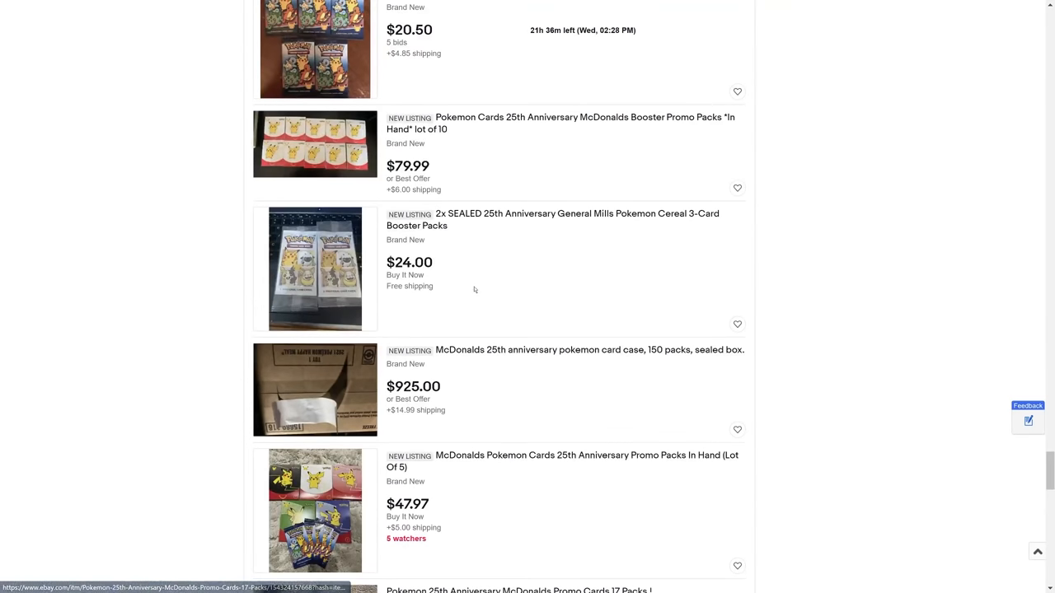
{"action": "scroll", "scroll_direction": "down", "scroll_amount": 3}
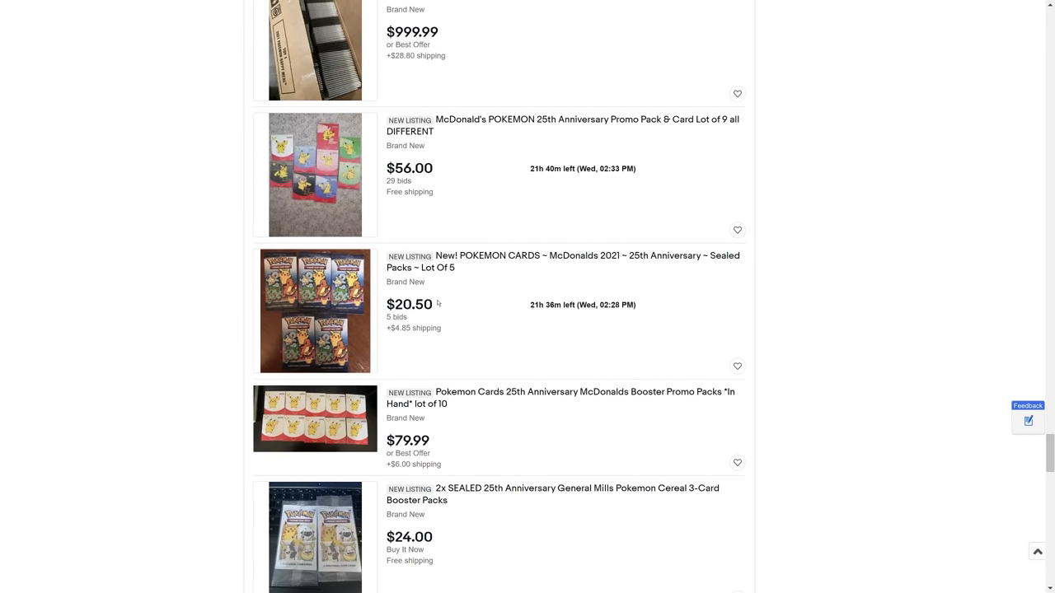
{"action": "mouse_move", "coordinate": [501, 288]}
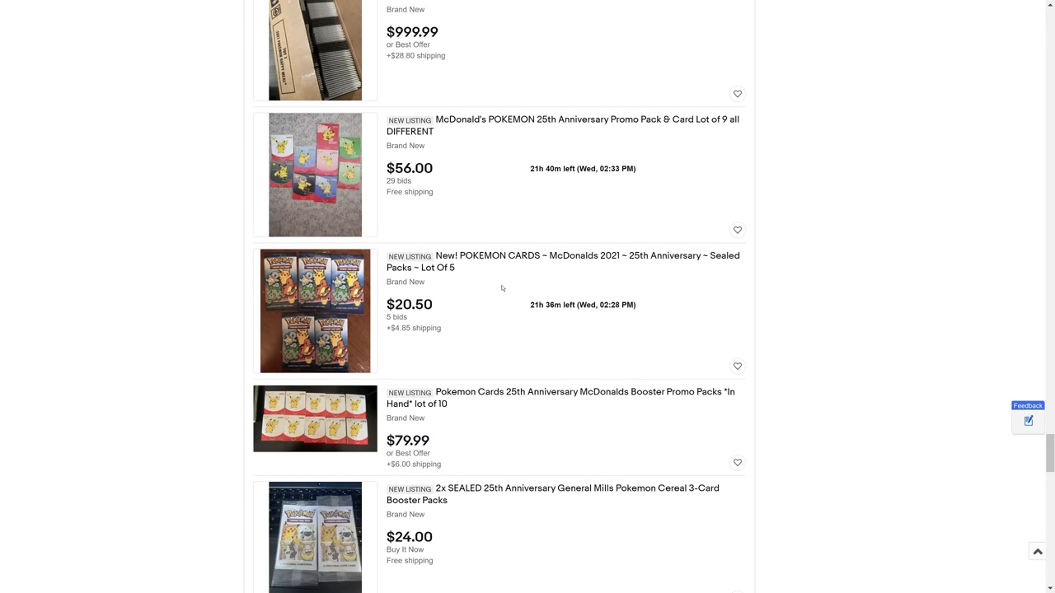
{"action": "scroll", "scroll_direction": "down", "scroll_amount": 3}
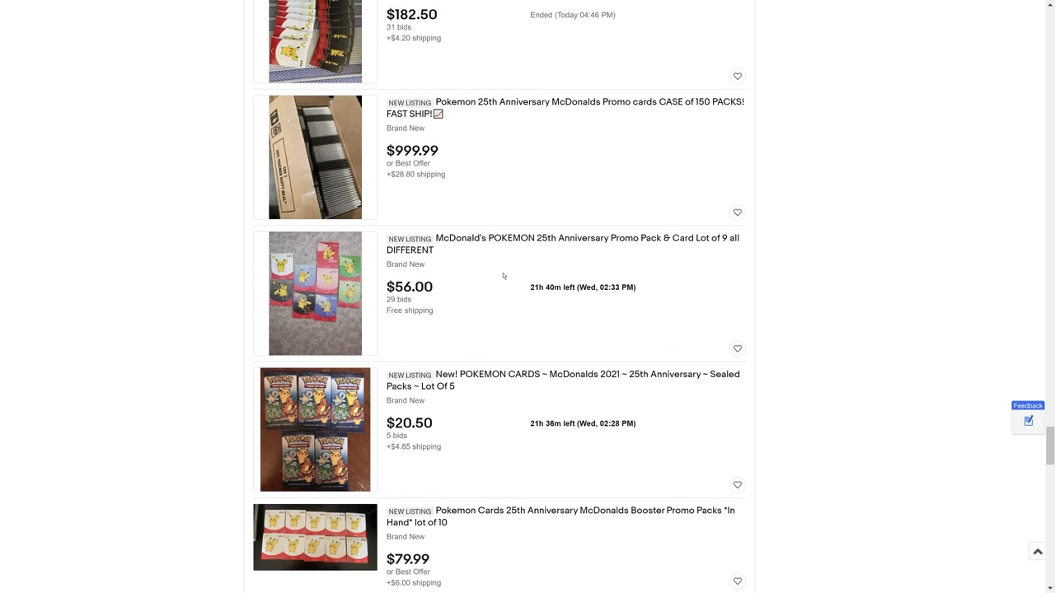
{"action": "scroll", "scroll_direction": "up", "scroll_amount": 3}
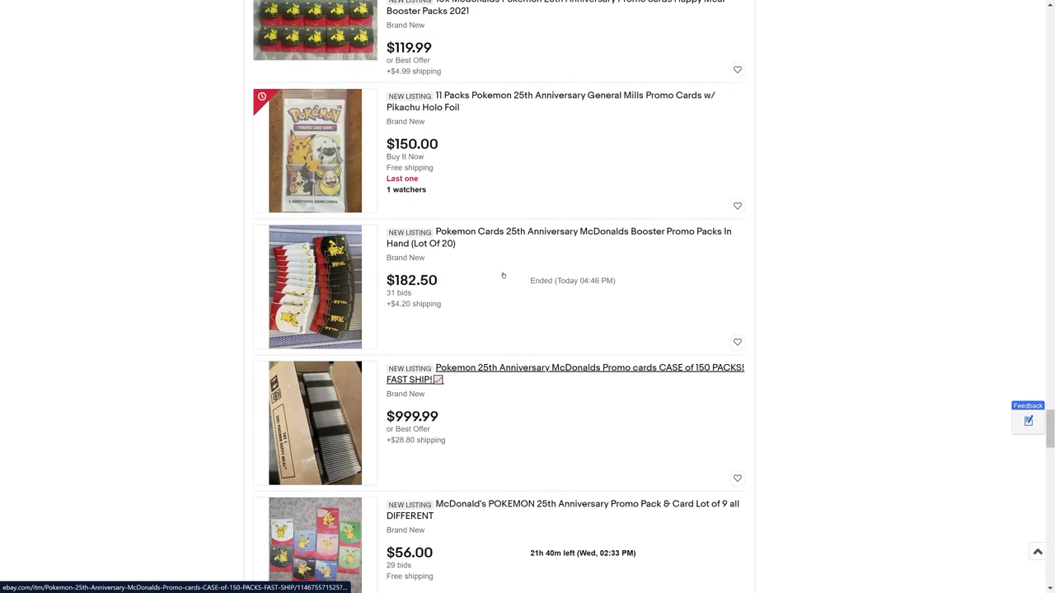
{"action": "scroll", "scroll_direction": "up", "scroll_amount": 3}
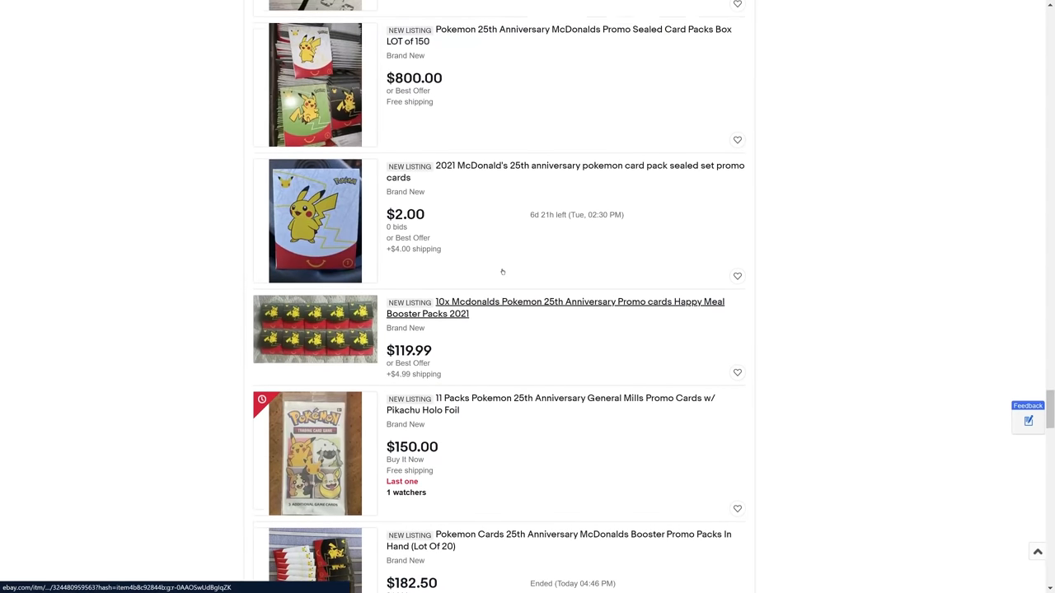
{"action": "scroll", "scroll_direction": "down", "scroll_amount": 3}
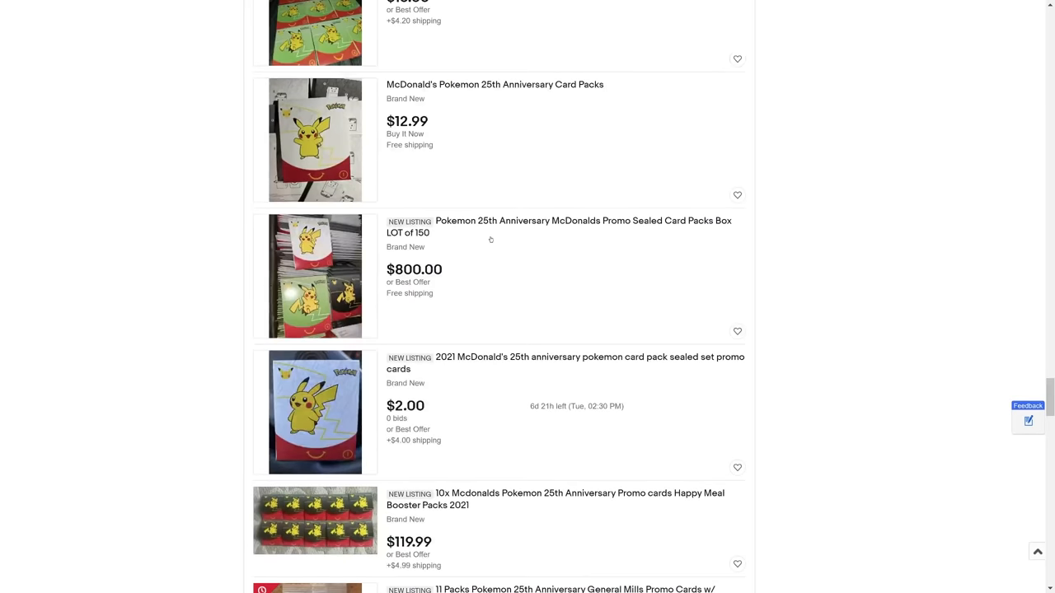
{"action": "scroll", "scroll_direction": "down", "scroll_amount": 3}
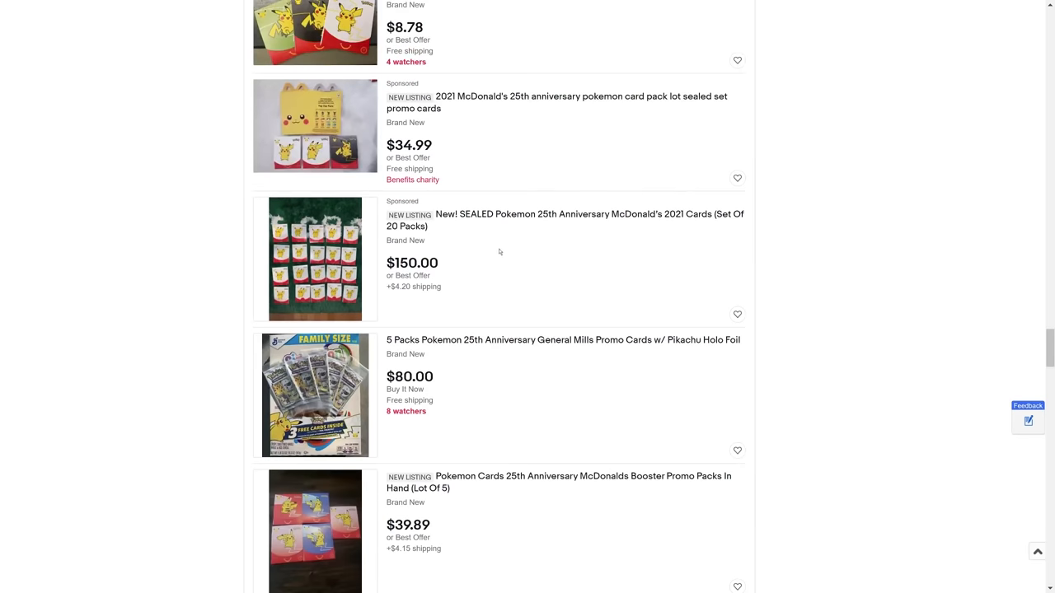
{"action": "scroll", "scroll_direction": "down", "scroll_amount": 3}
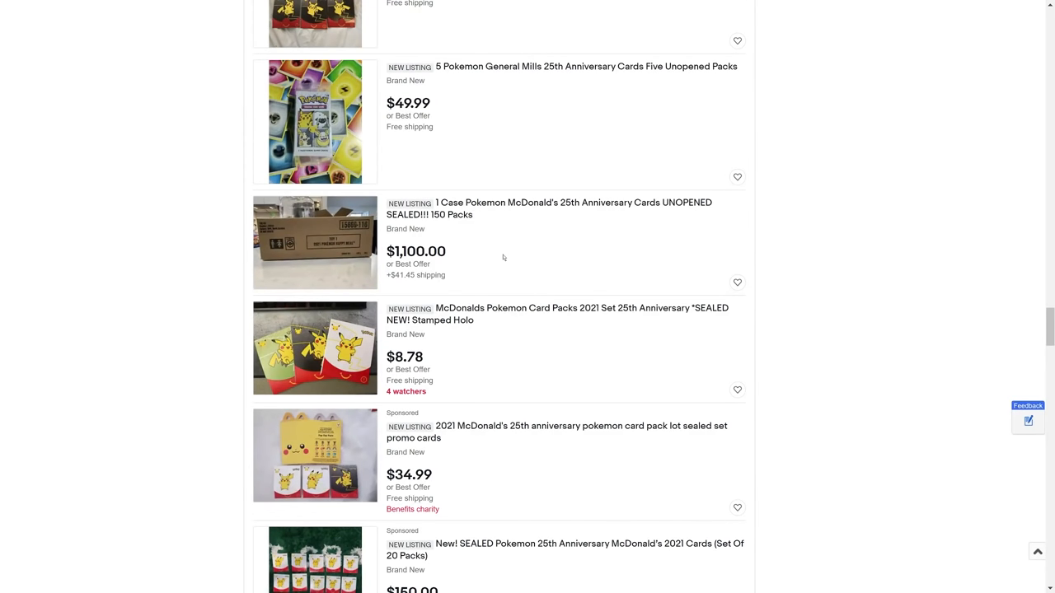
{"action": "scroll", "scroll_direction": "down", "scroll_amount": 3}
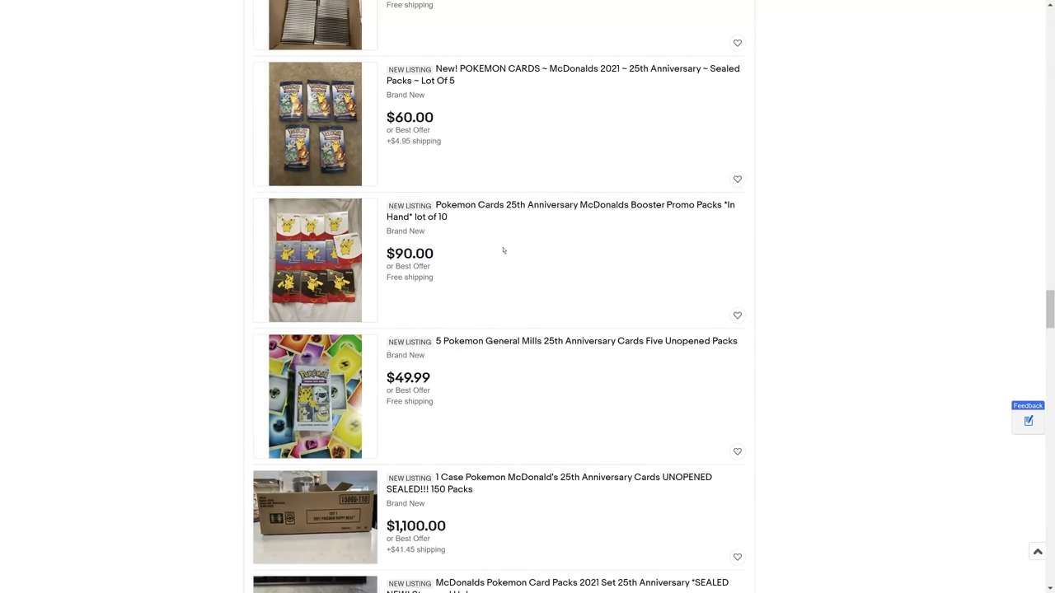